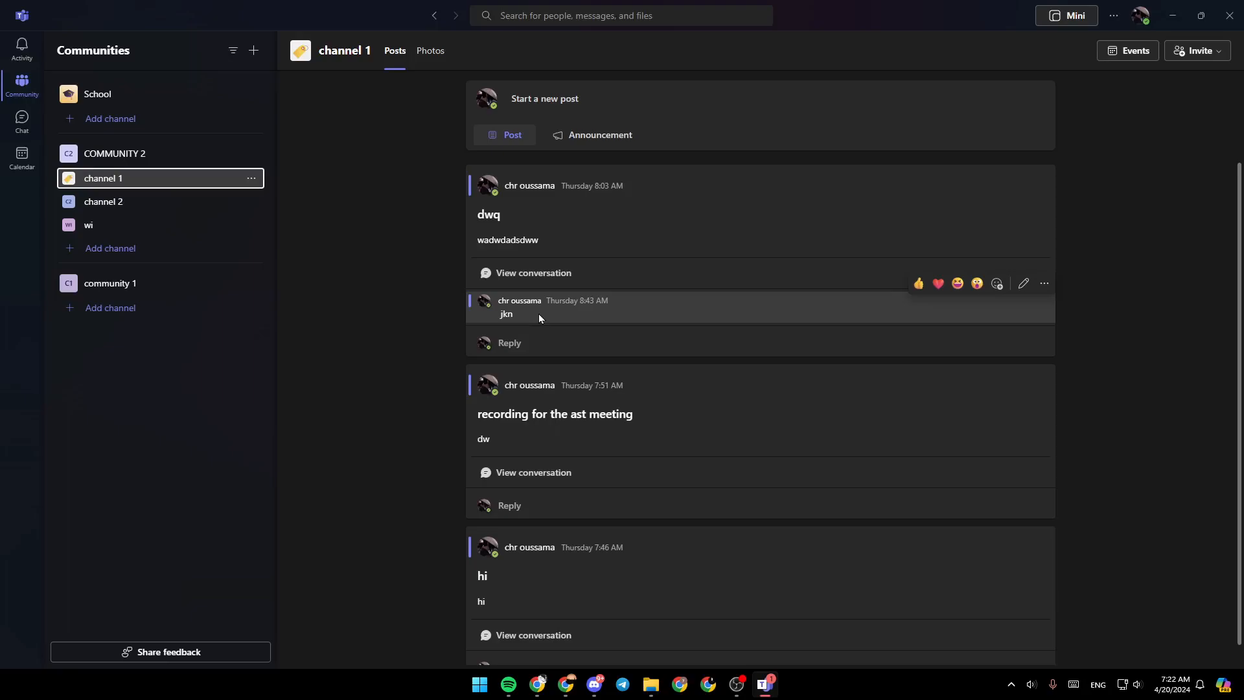
{"action": "mouse_move", "coordinate": [535, 407]}
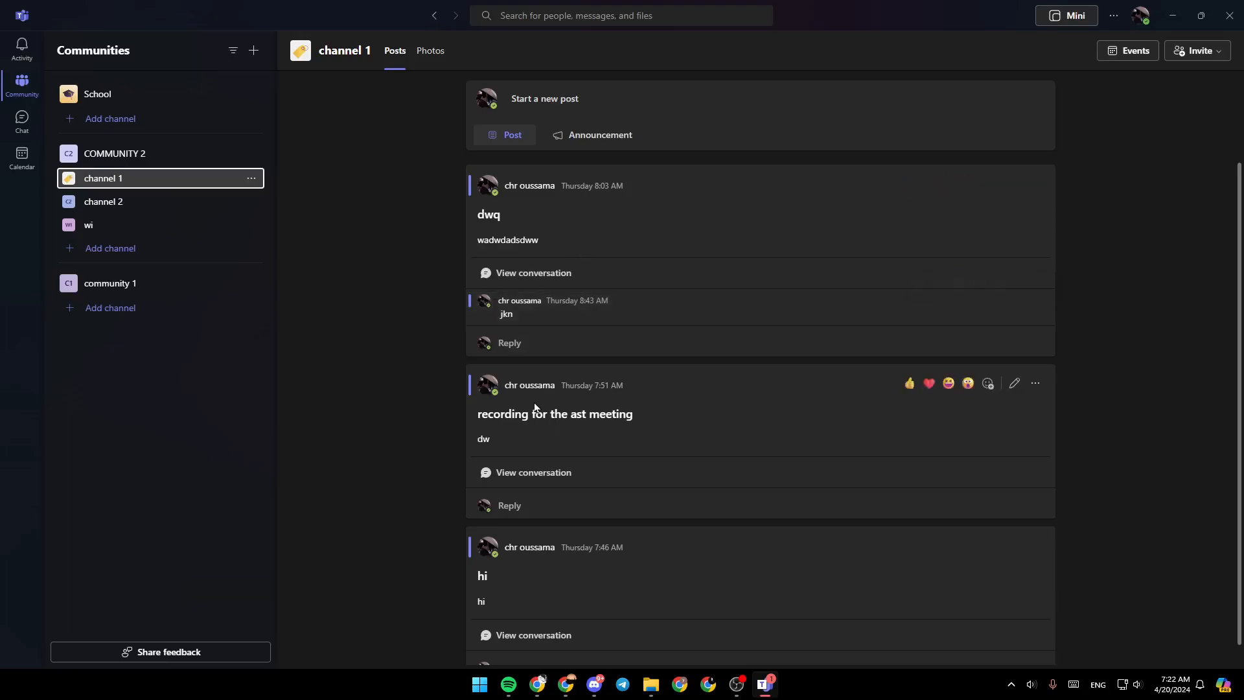
{"action": "mouse_move", "coordinate": [494, 228]}
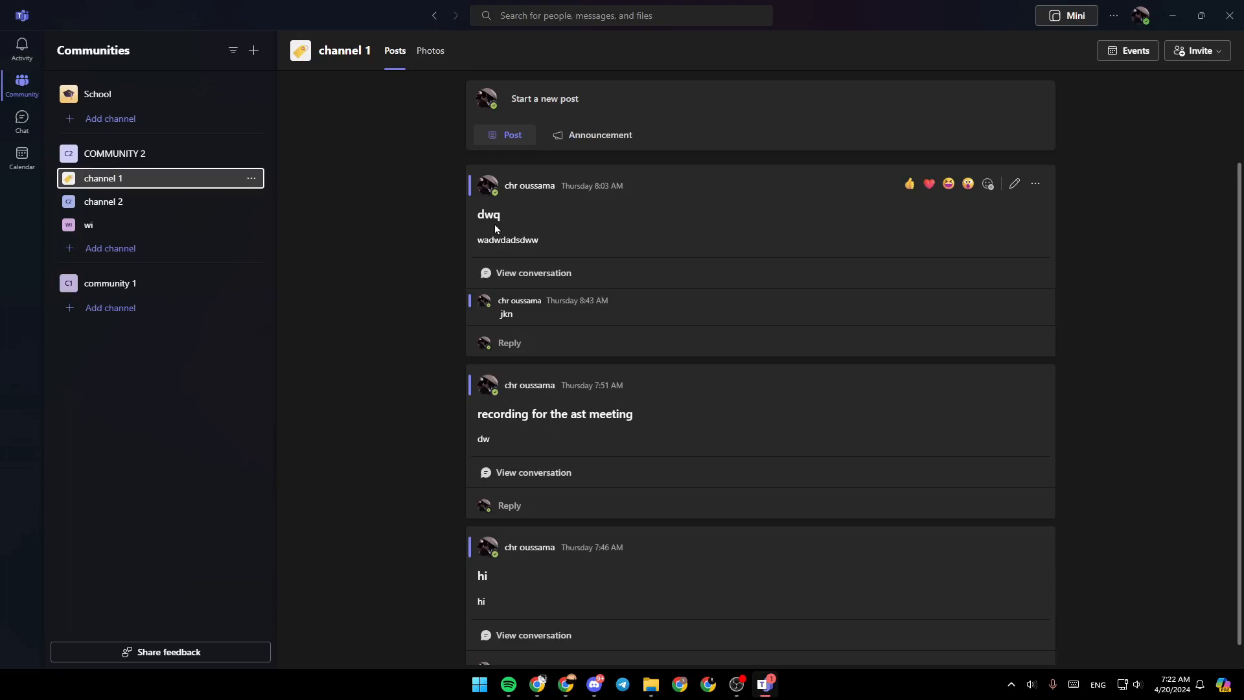
{"action": "mouse_move", "coordinate": [687, 198]}
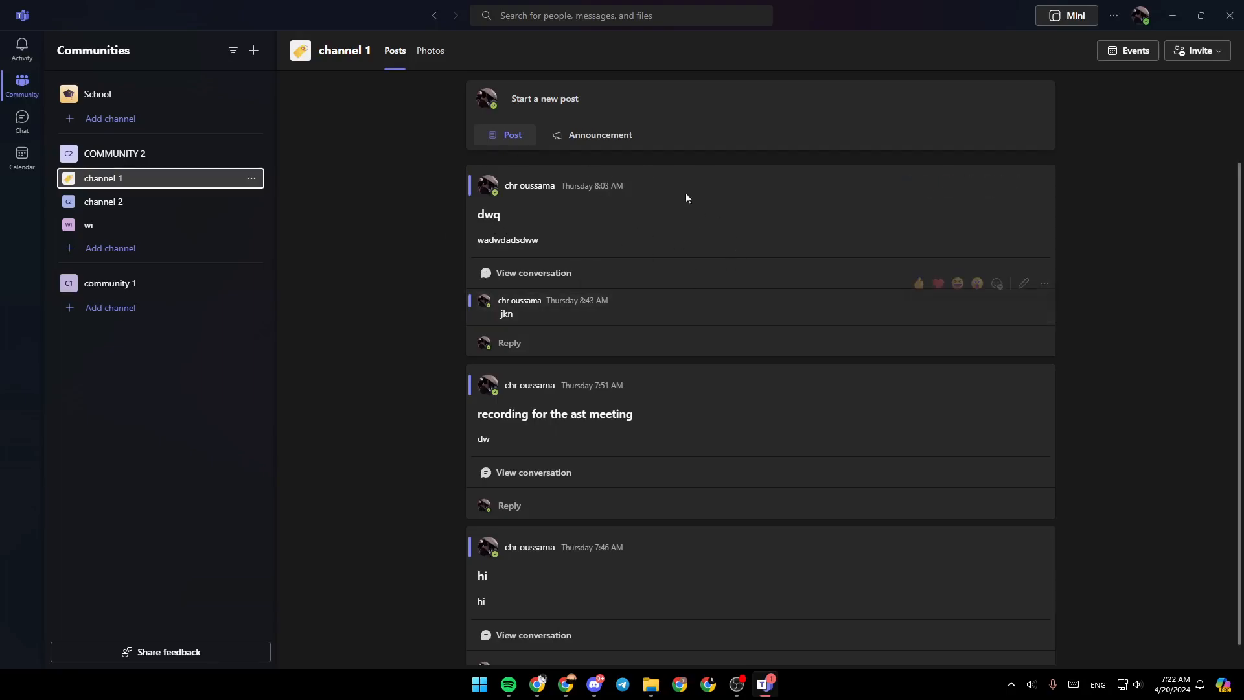
{"action": "mouse_move", "coordinate": [621, 239]}
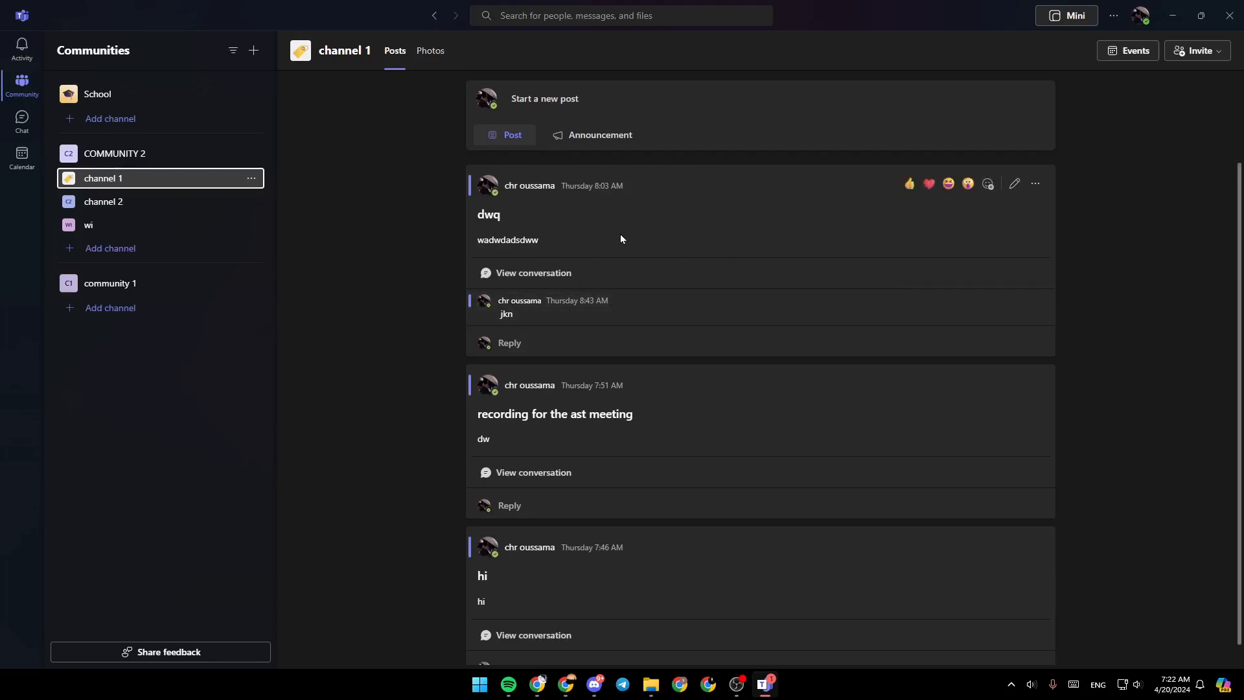
{"action": "mouse_move", "coordinate": [36, 118]}
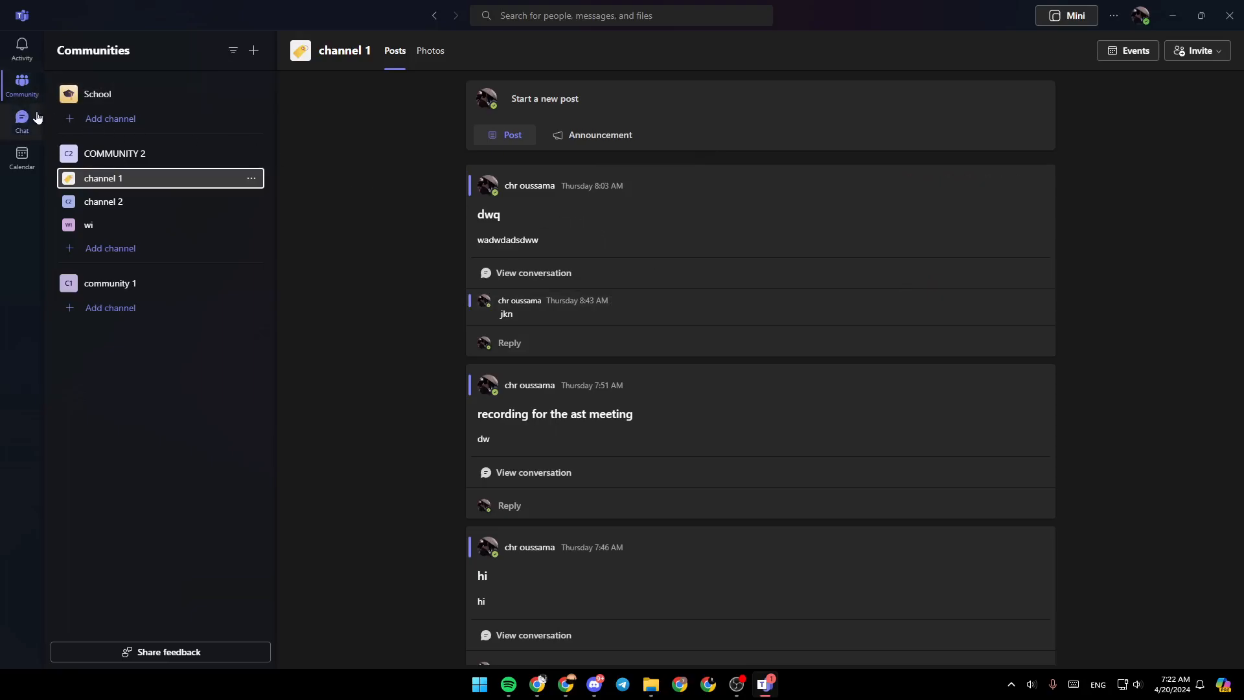
{"action": "mouse_move", "coordinate": [22, 83]}
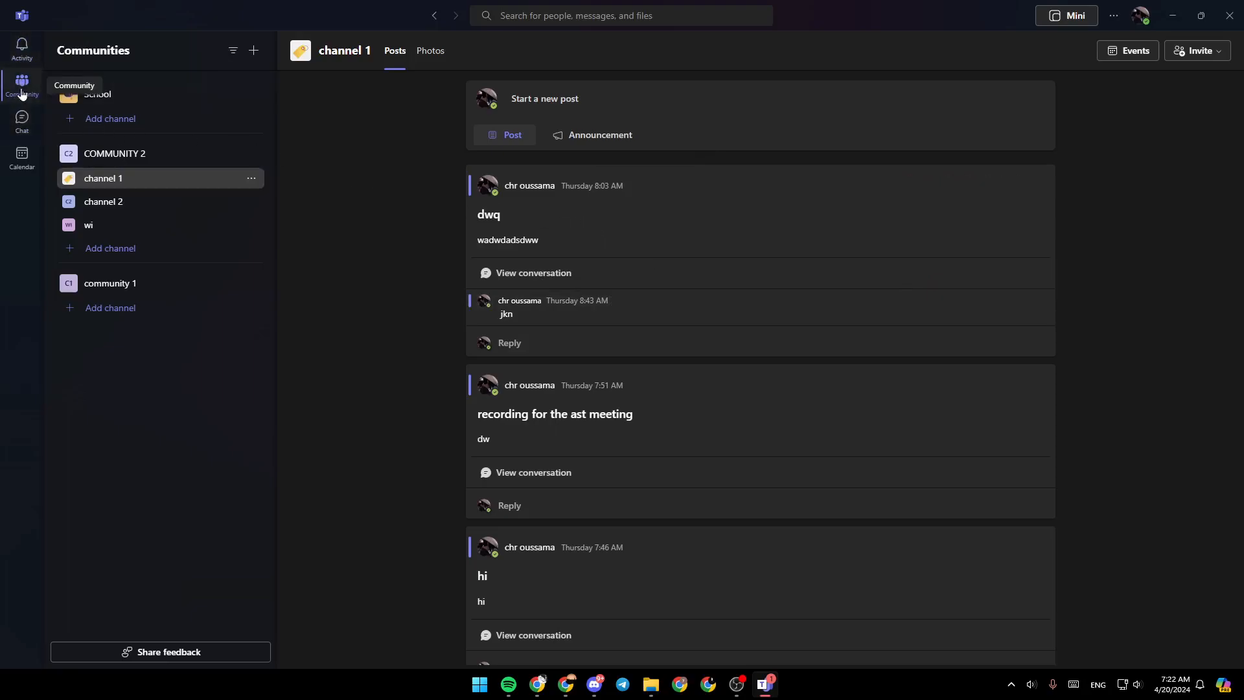
{"action": "mouse_move", "coordinate": [22, 44]}
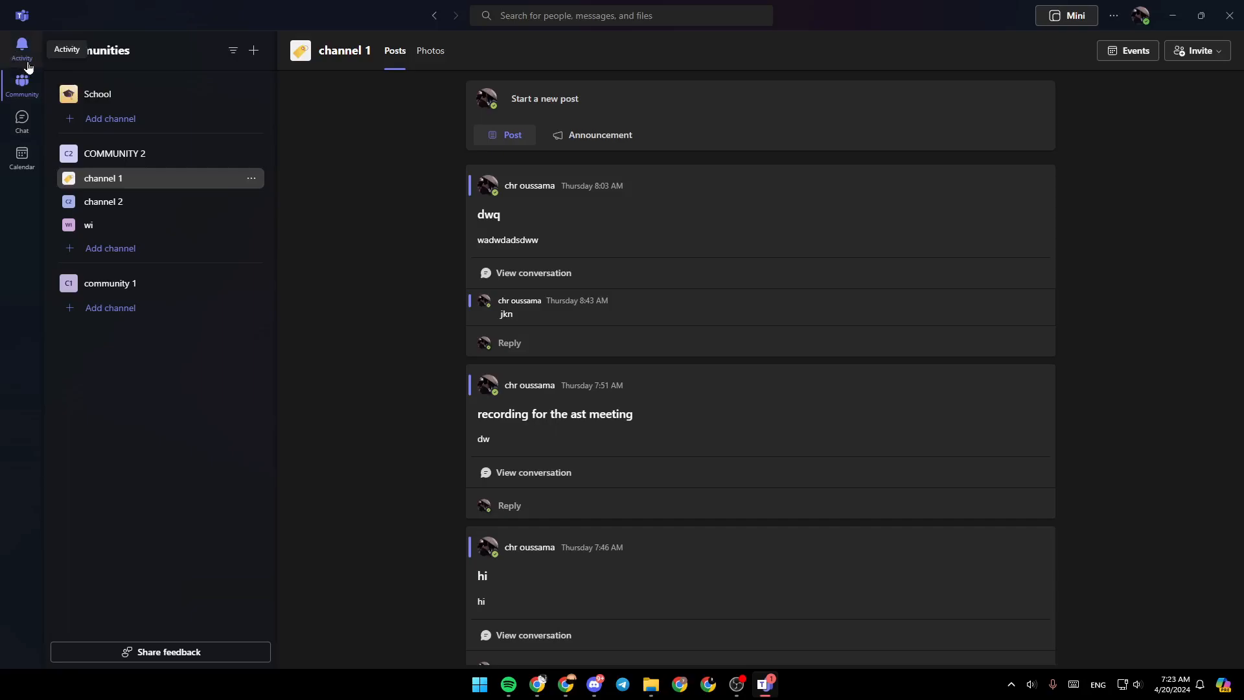
{"action": "mouse_move", "coordinate": [22, 118]}
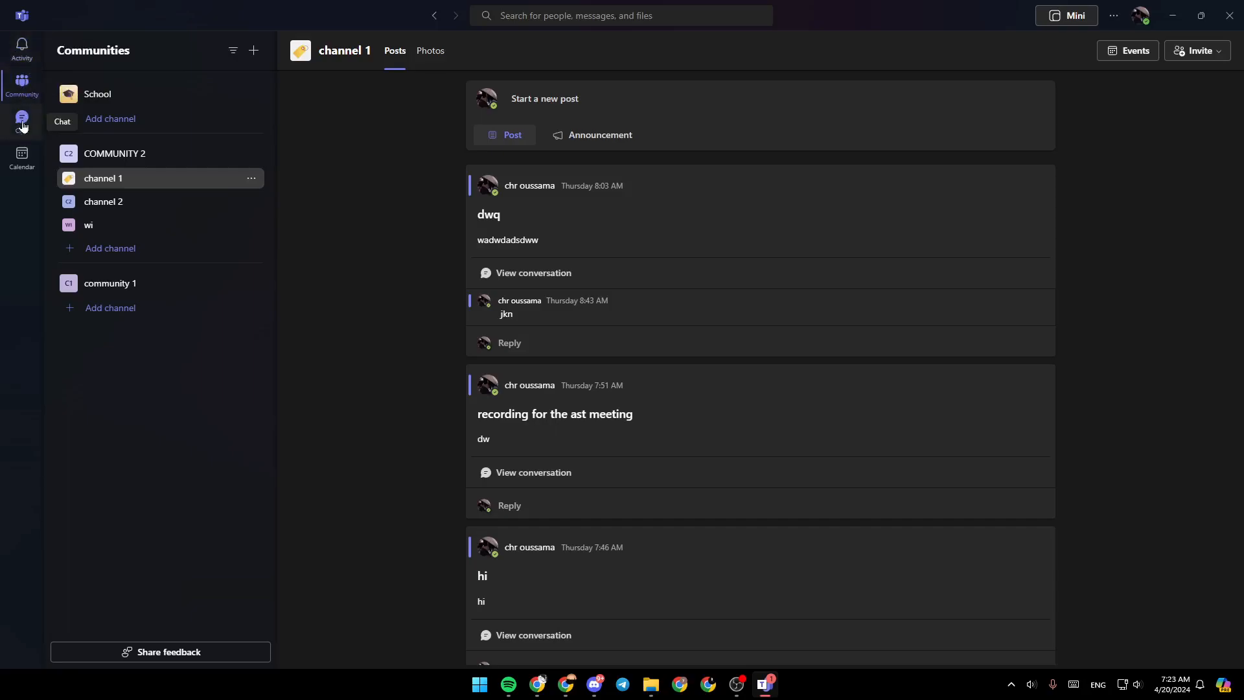
{"action": "mouse_move", "coordinate": [22, 157]}
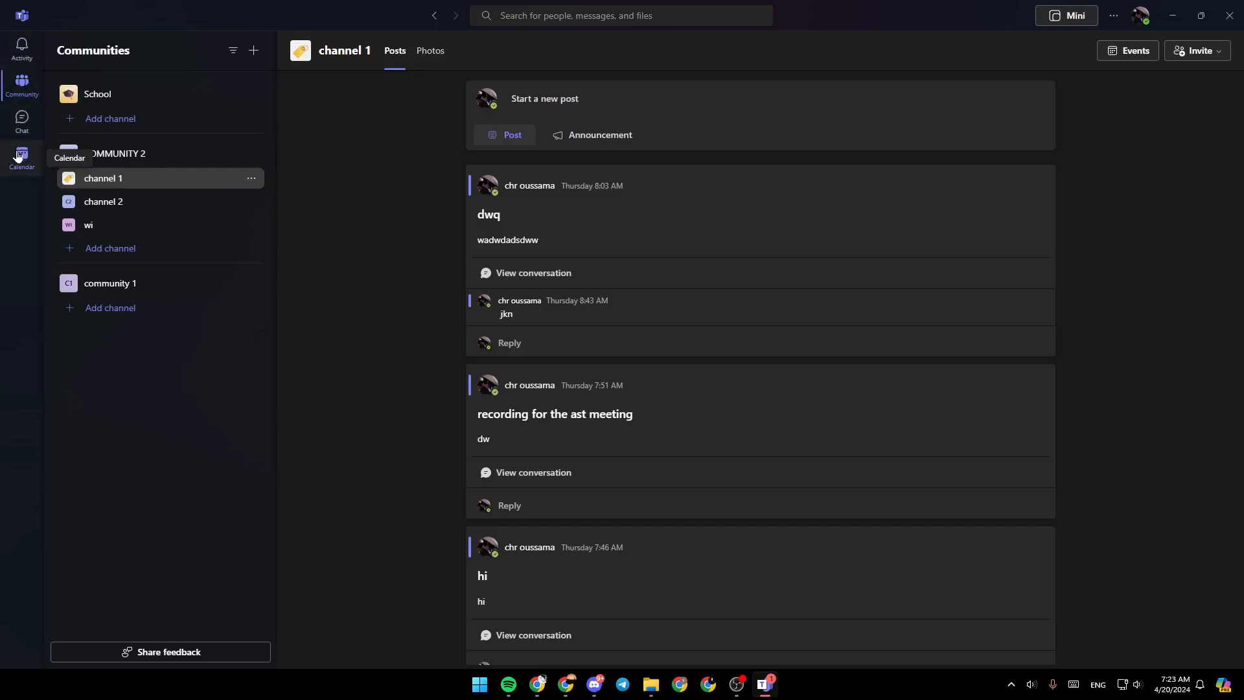
{"action": "mouse_move", "coordinate": [166, 202]}
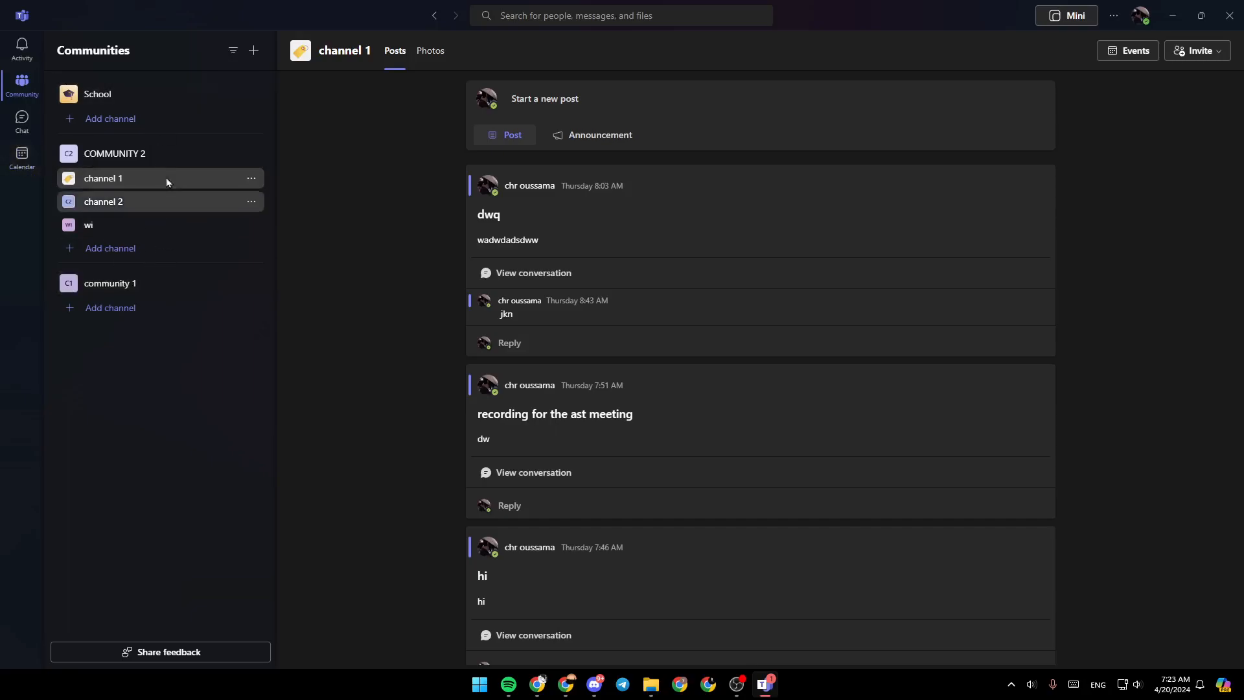
{"action": "mouse_move", "coordinate": [182, 260]}
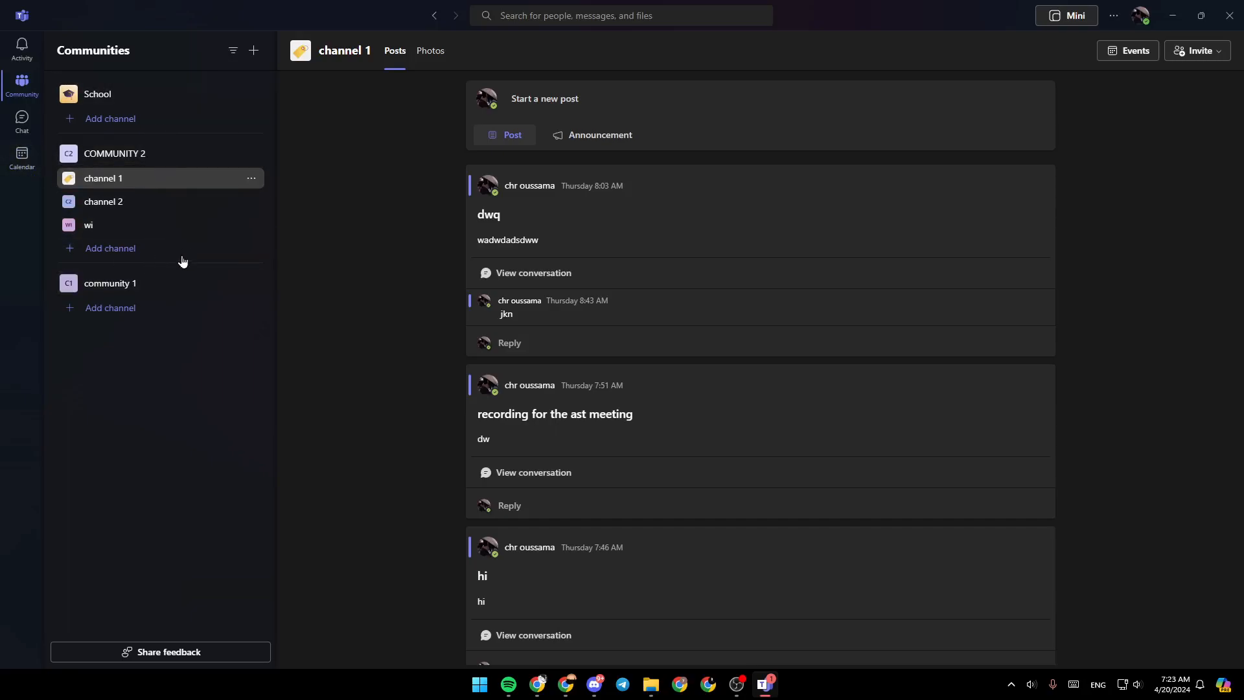
{"action": "mouse_move", "coordinate": [175, 202]}
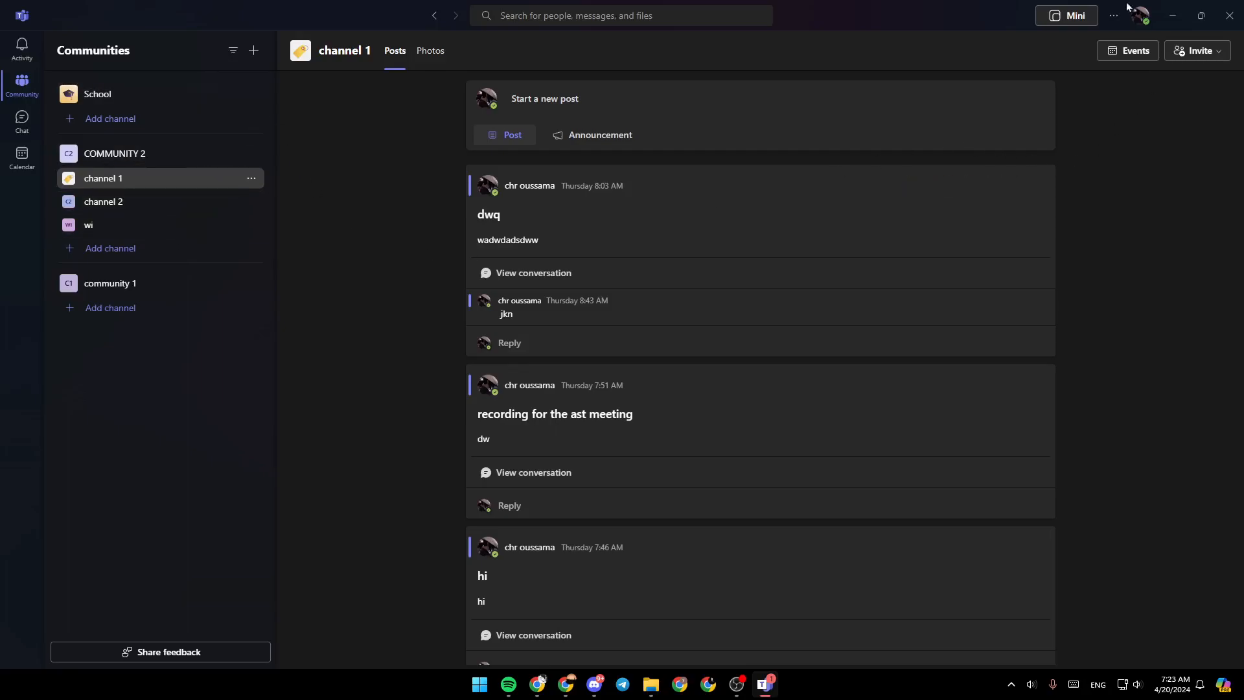
{"action": "mouse_move", "coordinate": [1138, 15]}
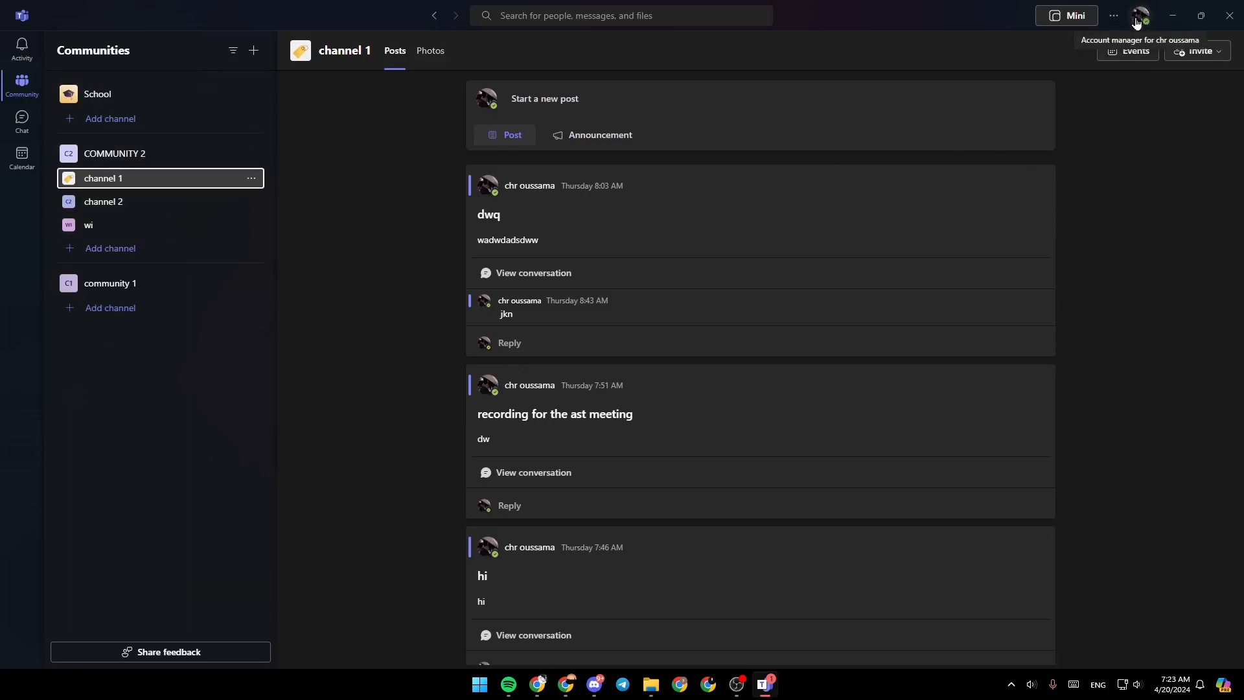
- From the profile menu choose 'My Microsoft account' to launch the account page in the browser
{"action": "left_click", "coordinate": [1141, 16]}
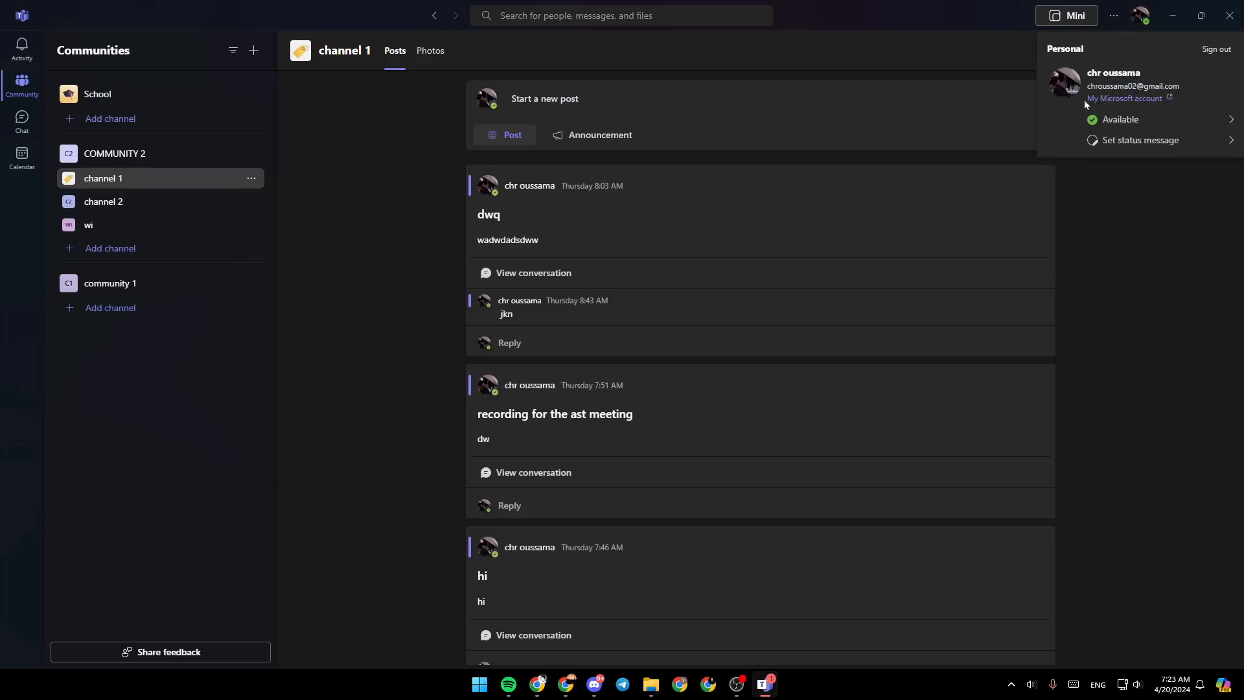
{"action": "mouse_move", "coordinate": [1119, 105]}
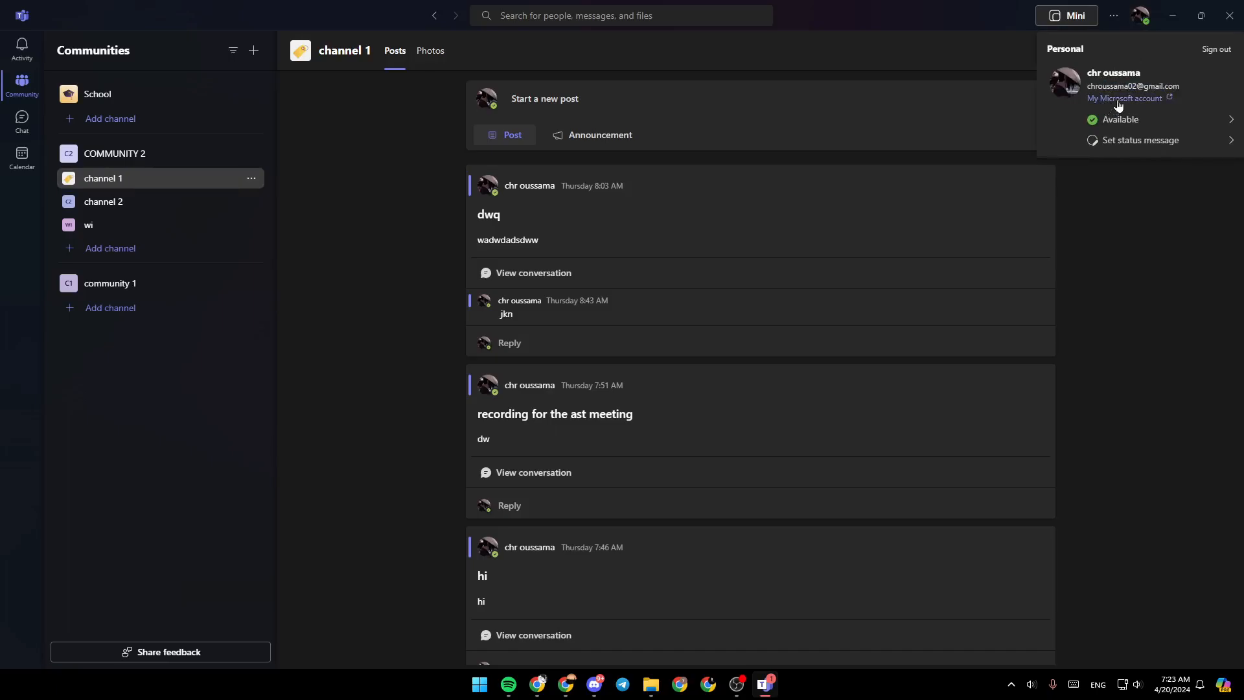
{"action": "left_click", "coordinate": [1122, 98]}
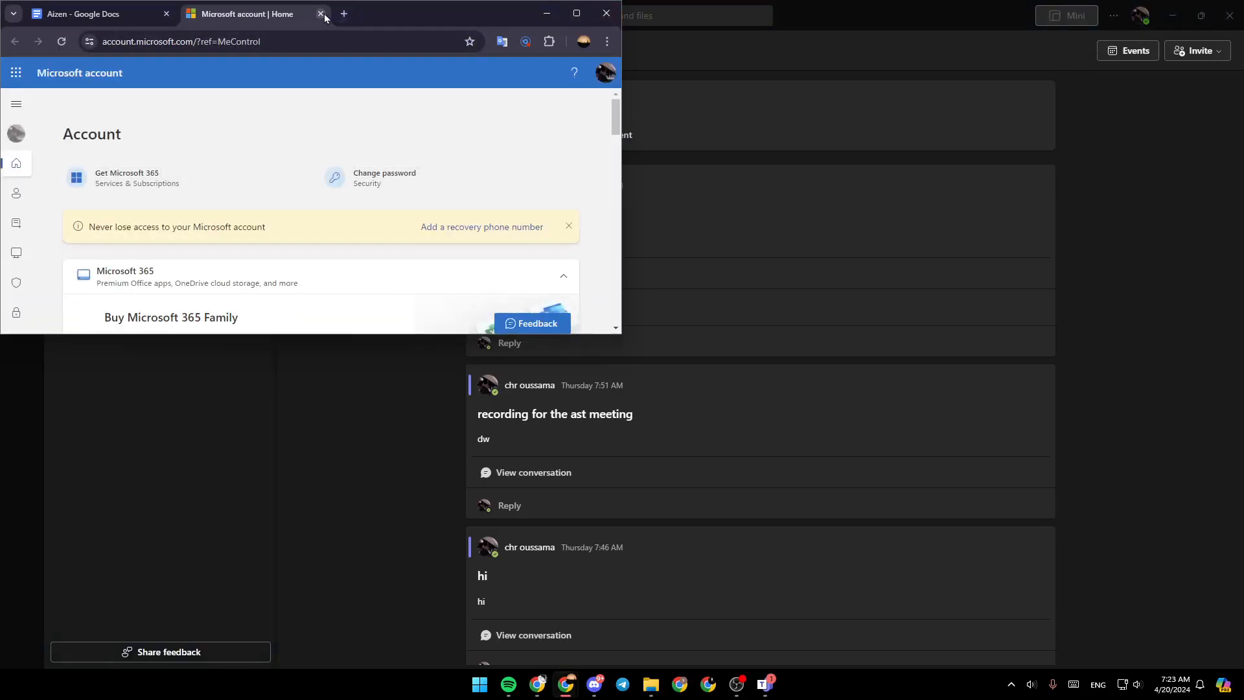
- Close the account page and run a Google search for 'microsoft export my data'
{"action": "left_click", "coordinate": [320, 13]}
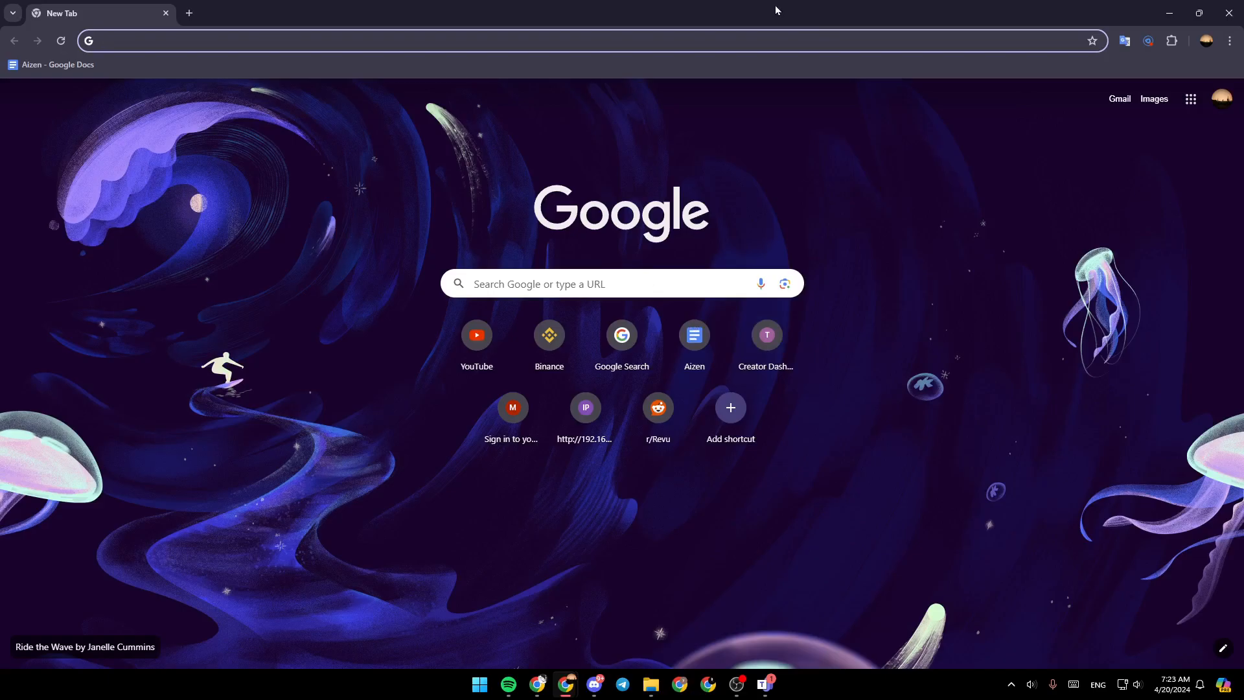
{"action": "left_click", "coordinate": [588, 283]}
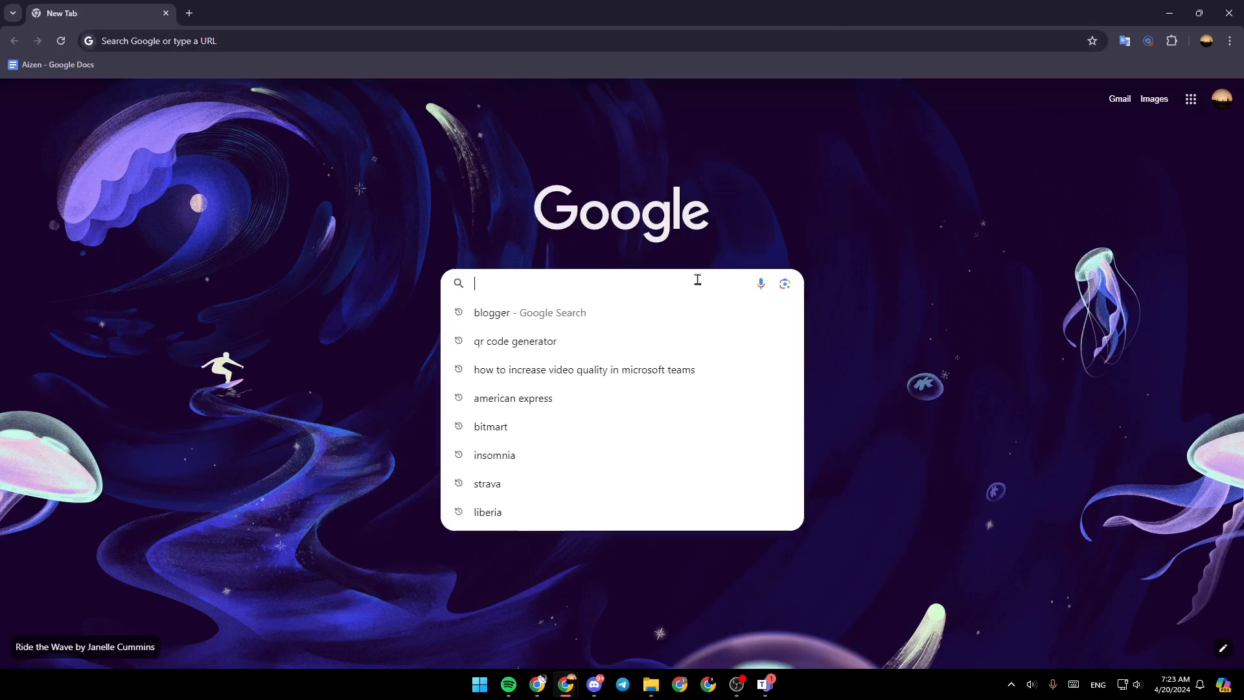
{"action": "type", "text": "micros"}
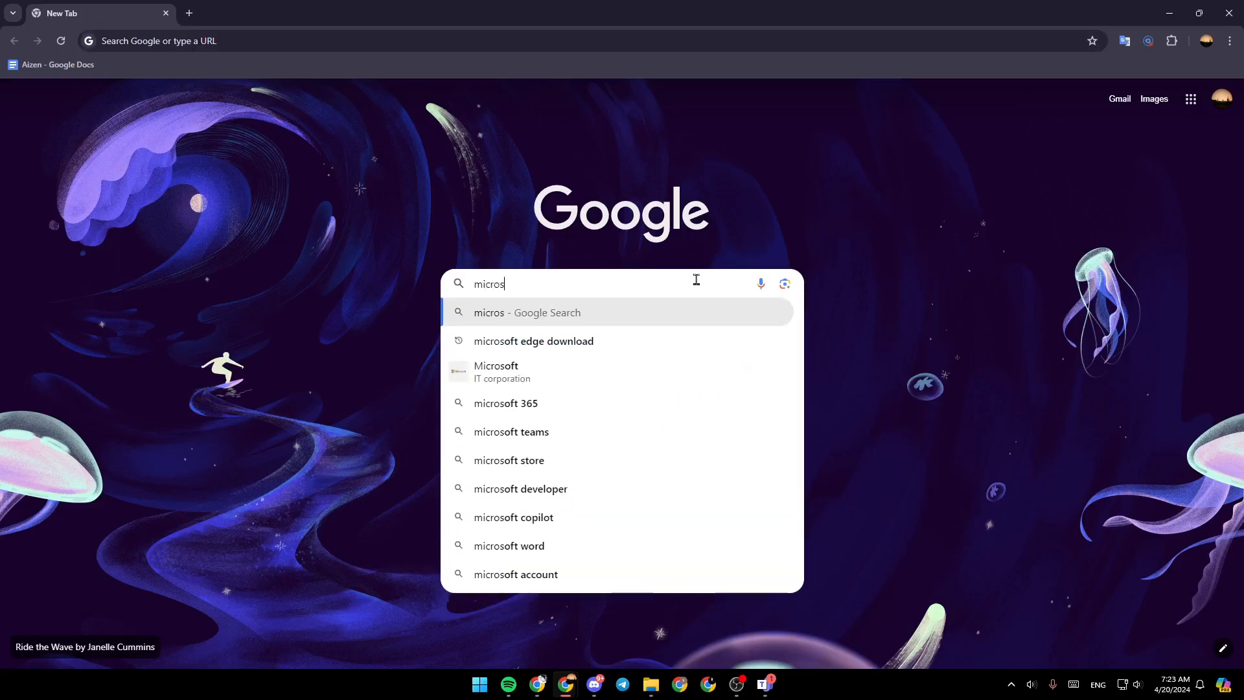
{"action": "type", "text": "oft e"}
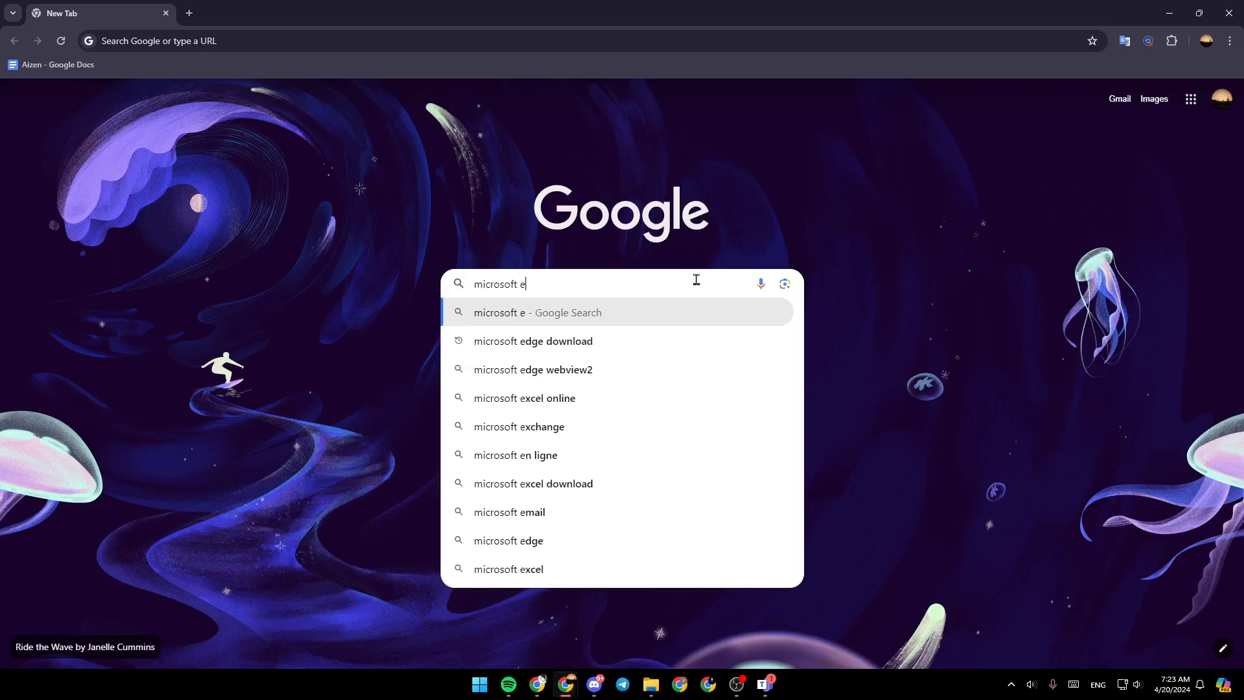
{"action": "type", "text": "xport my data"}
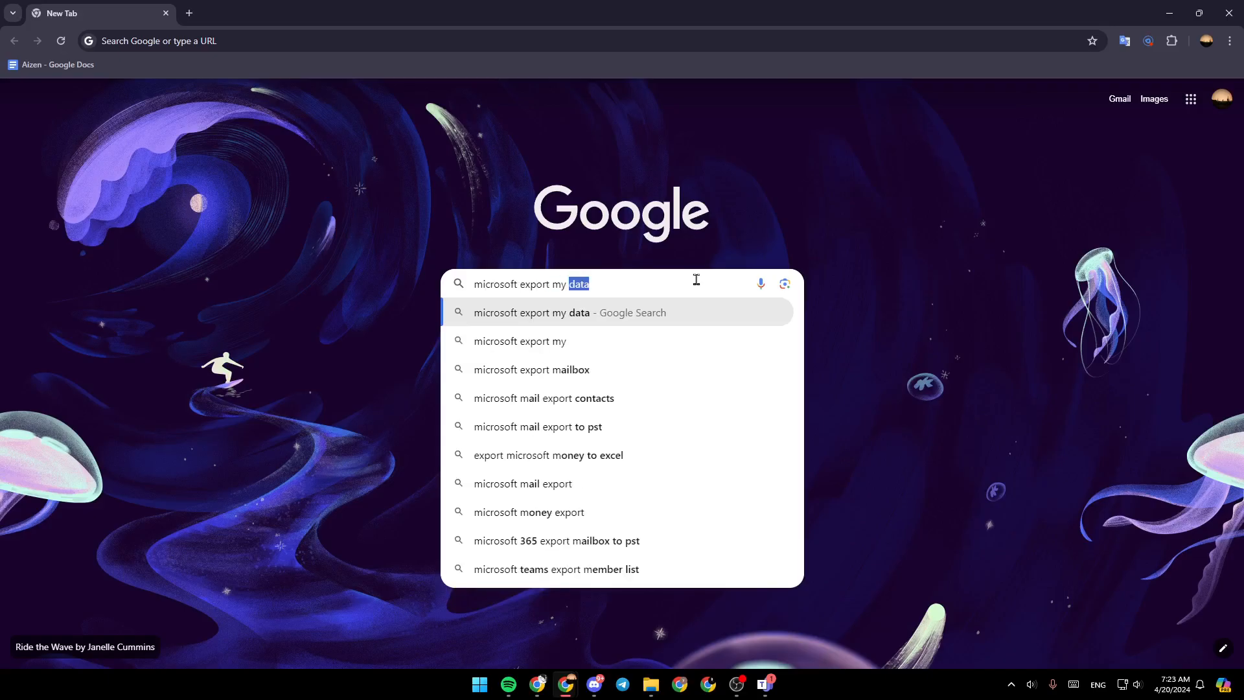
{"action": "key", "text": "Return"}
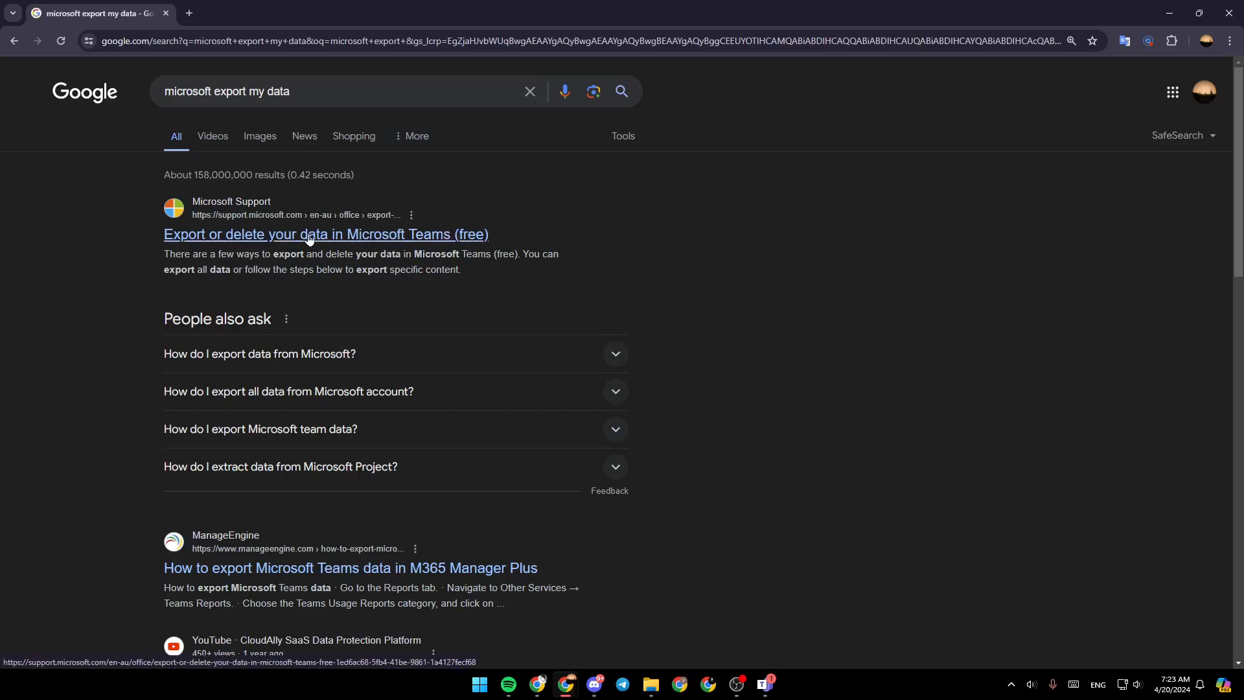
- Load the 'Export or delete your data in Microsoft Teams (free)' article and expand 'General export and delete'
{"action": "left_click", "coordinate": [325, 235]}
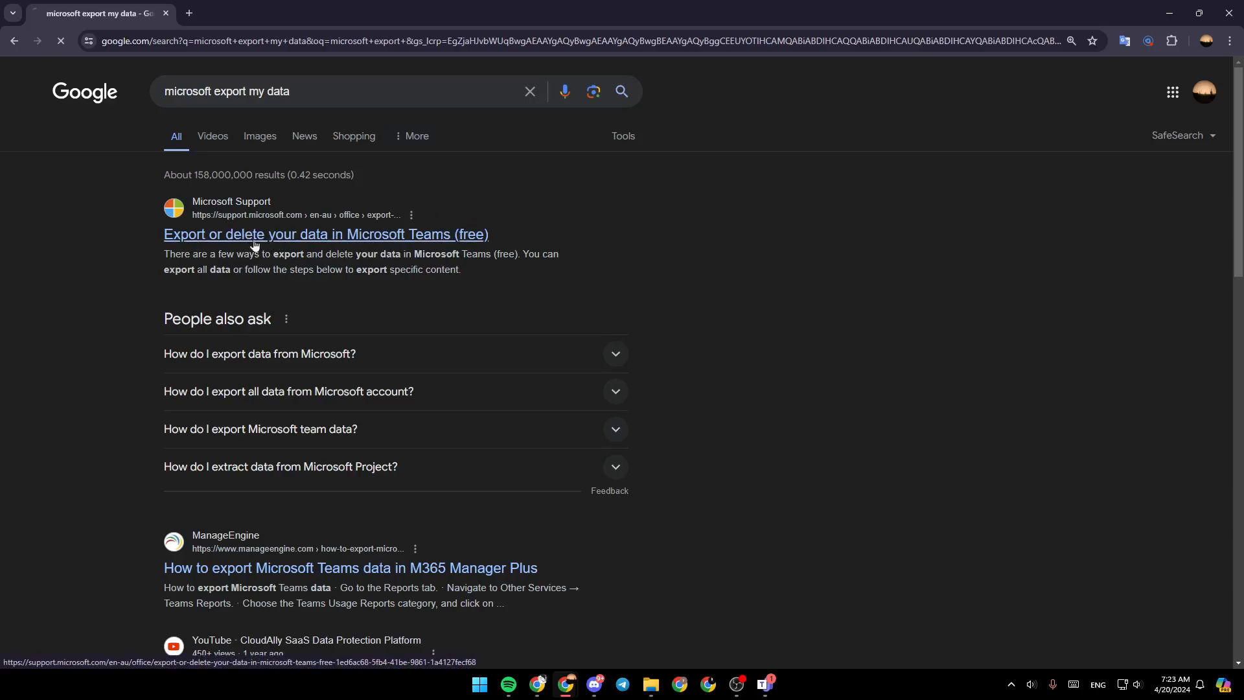
{"action": "left_click", "coordinate": [325, 235]}
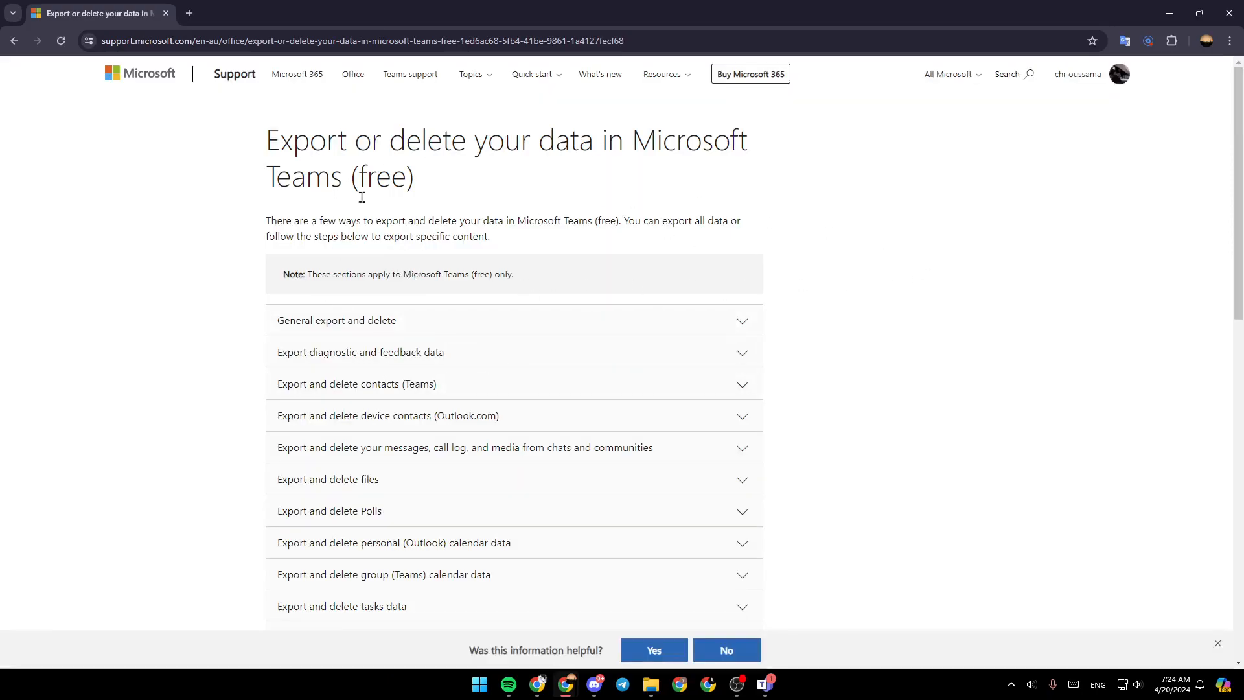
{"action": "mouse_move", "coordinate": [564, 324]}
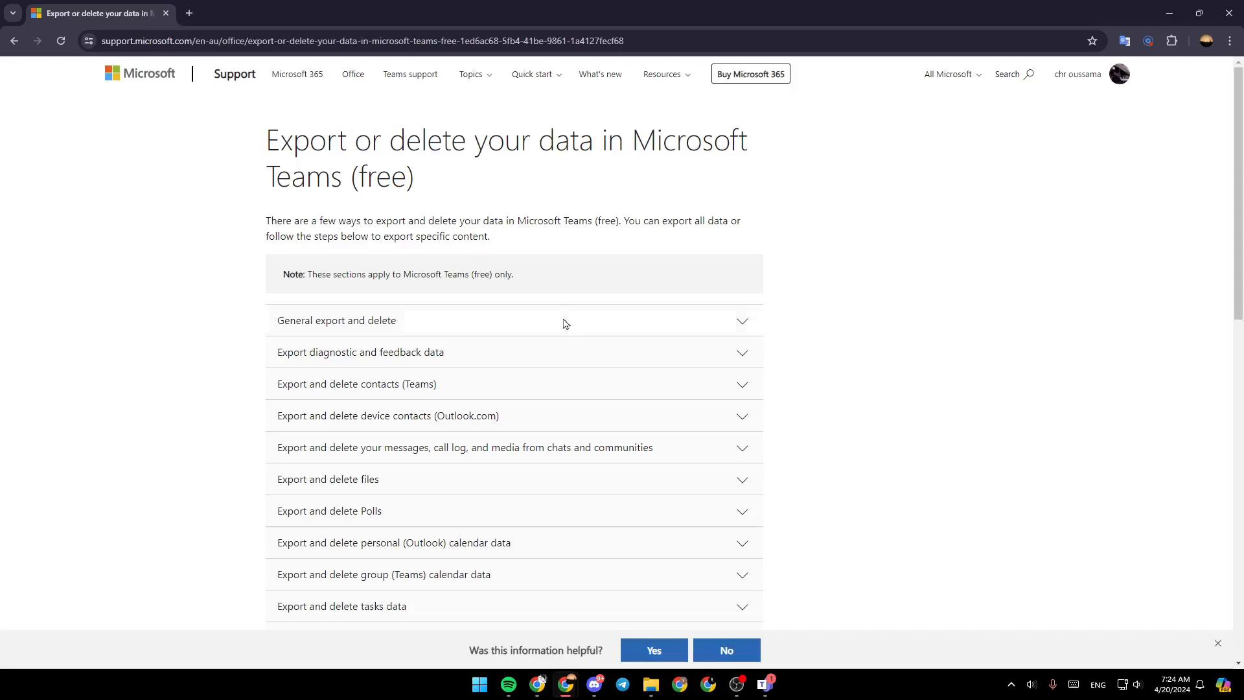
{"action": "mouse_move", "coordinate": [556, 250]}
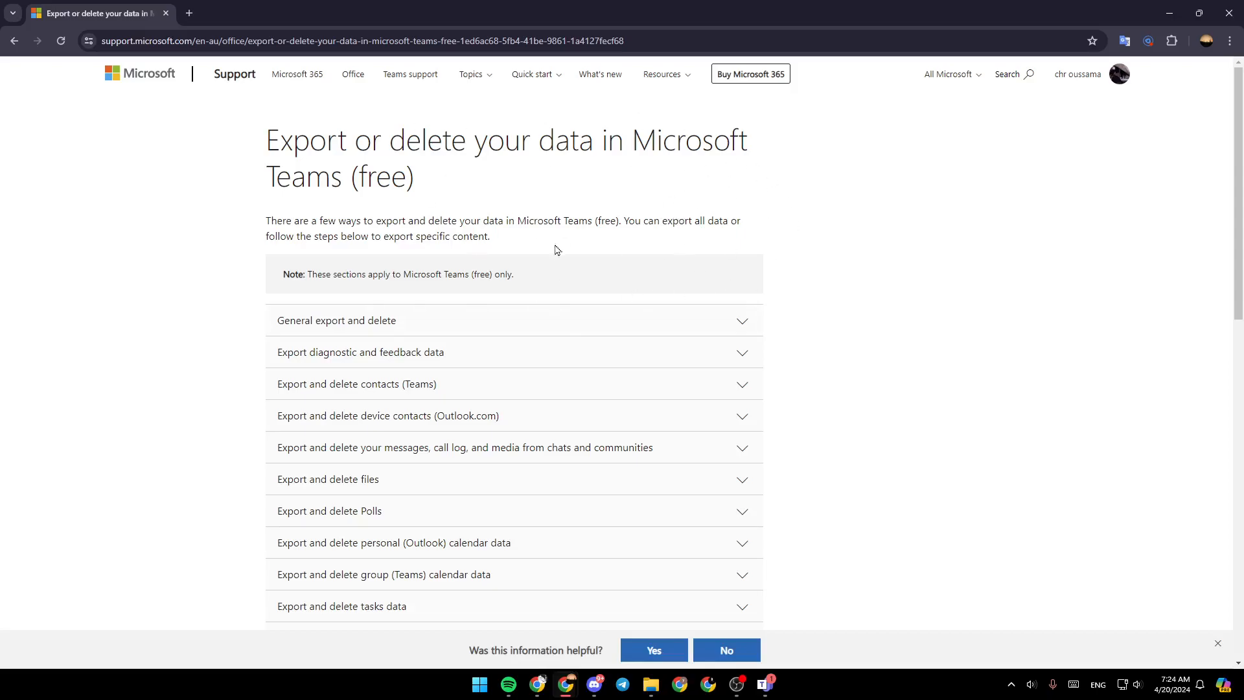
{"action": "mouse_move", "coordinate": [646, 281]}
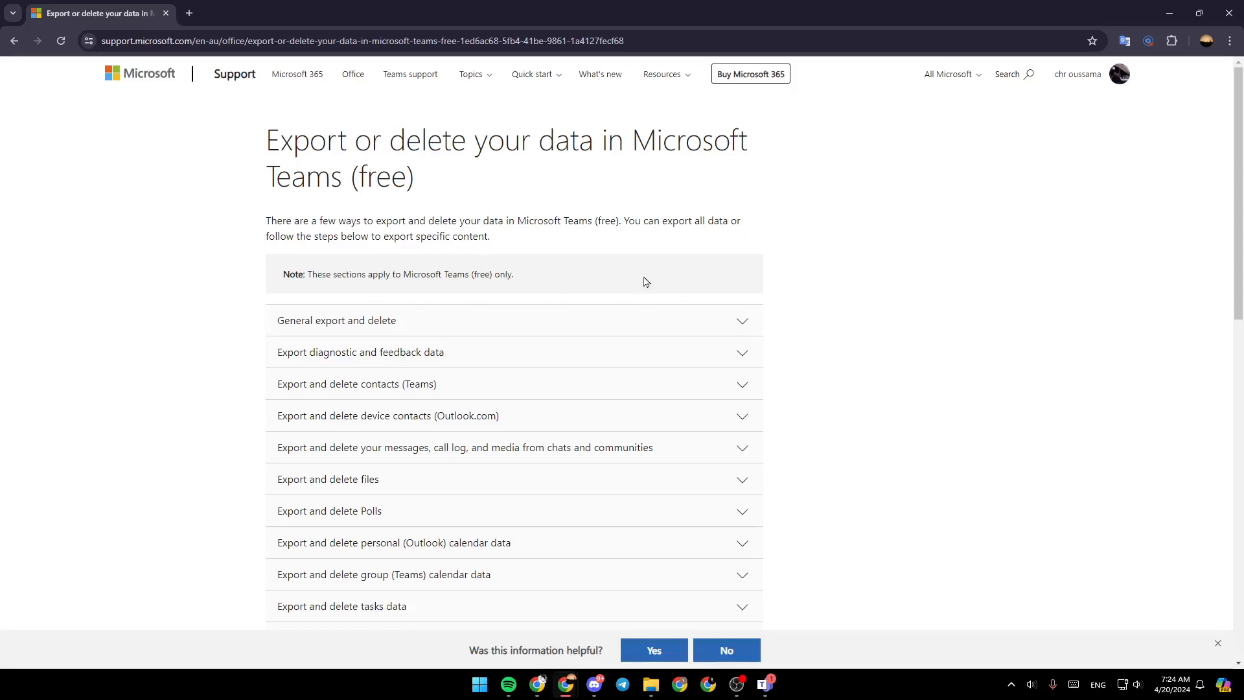
{"action": "mouse_move", "coordinate": [472, 323]}
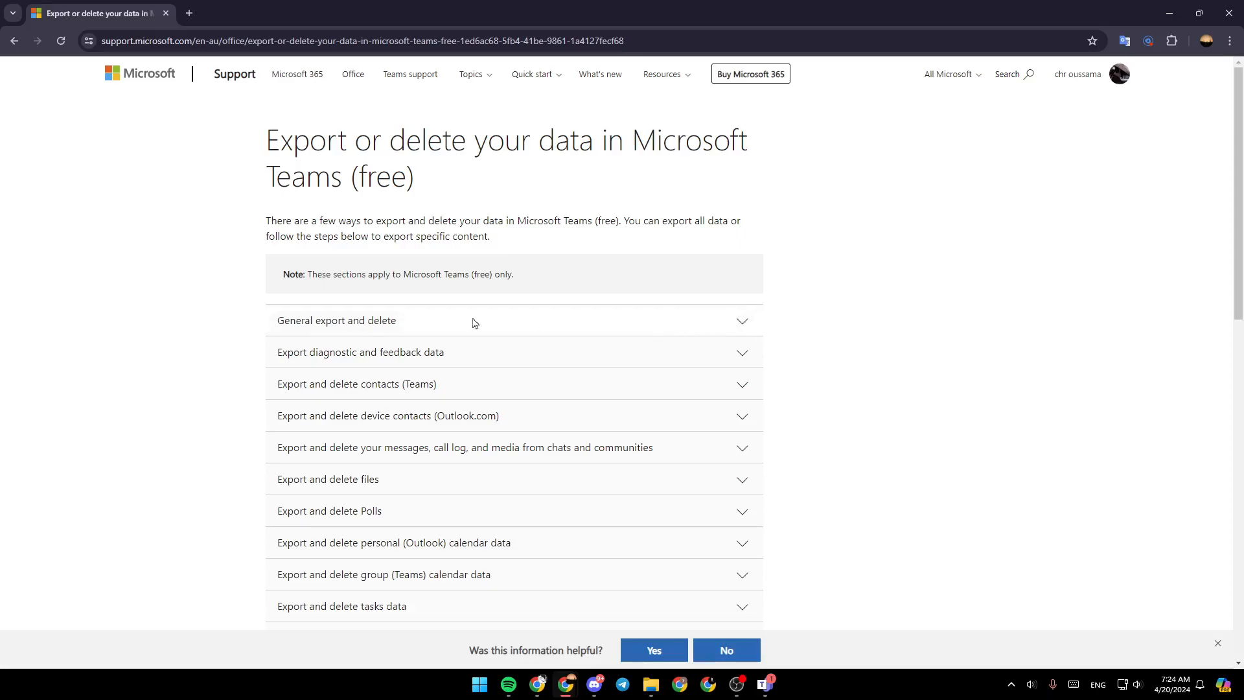
{"action": "left_click", "coordinate": [336, 320]}
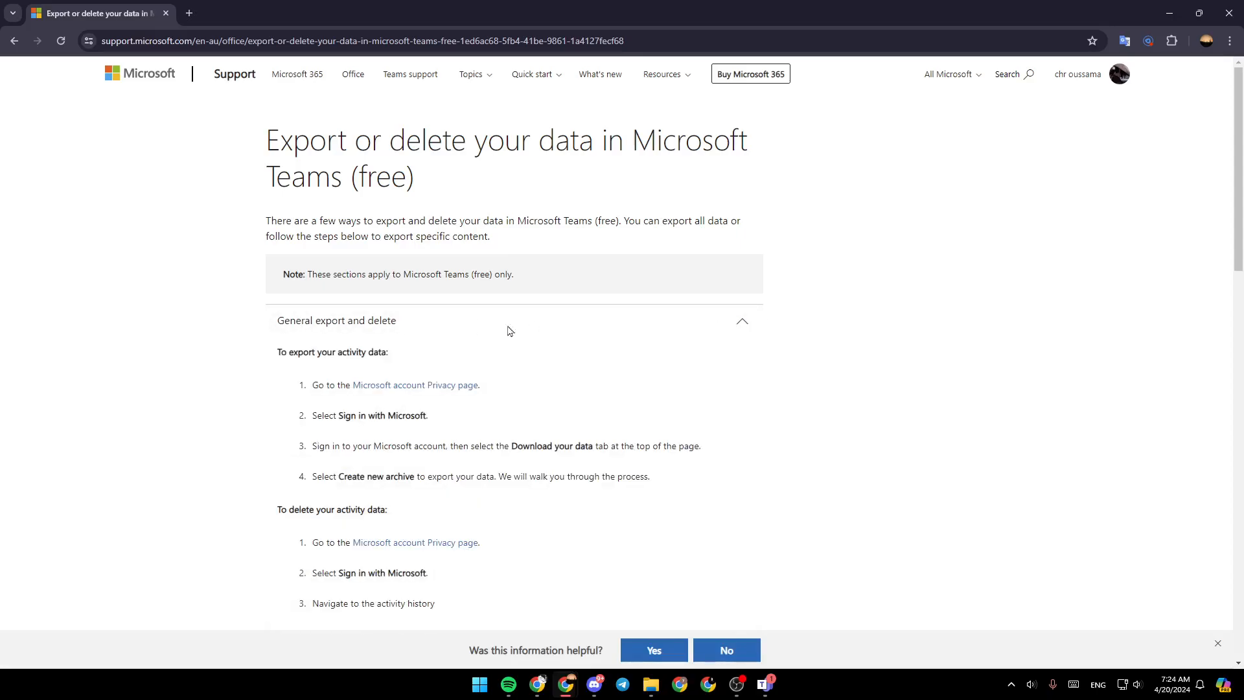
{"action": "scroll", "scroll_direction": "down", "scroll_amount": 3}
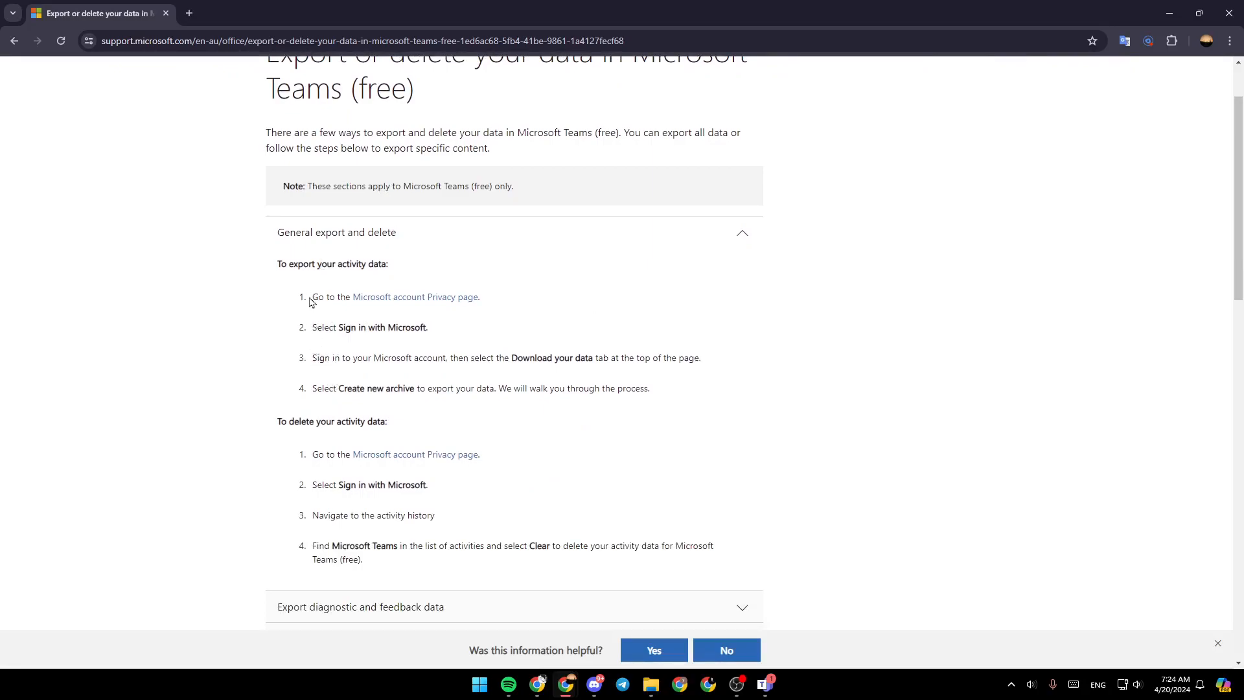
{"action": "mouse_move", "coordinate": [524, 309]}
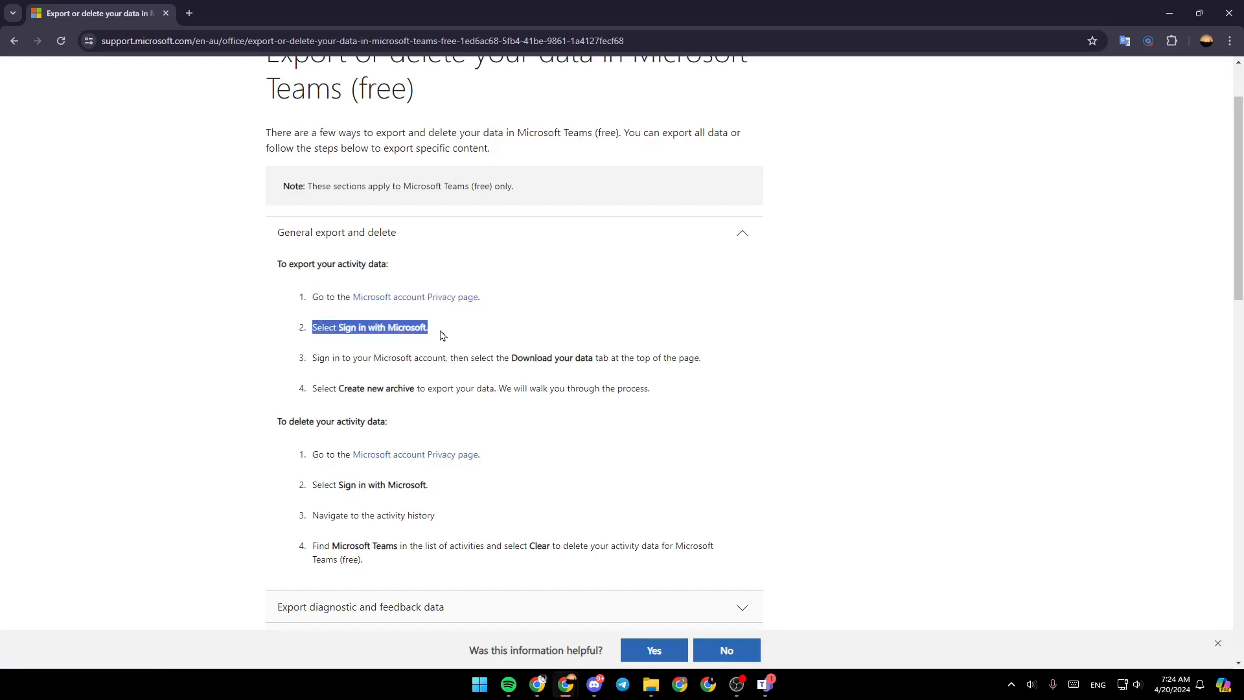
{"action": "left_click", "coordinate": [333, 358]}
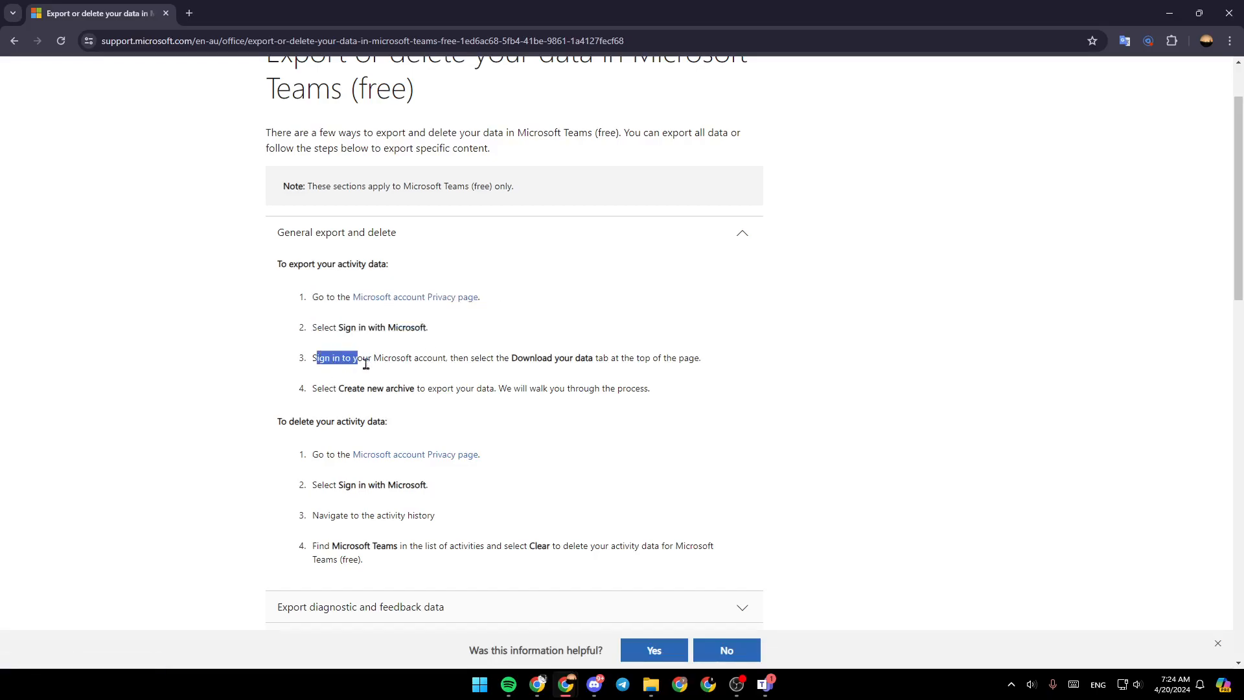
{"action": "left_click", "coordinate": [489, 358]}
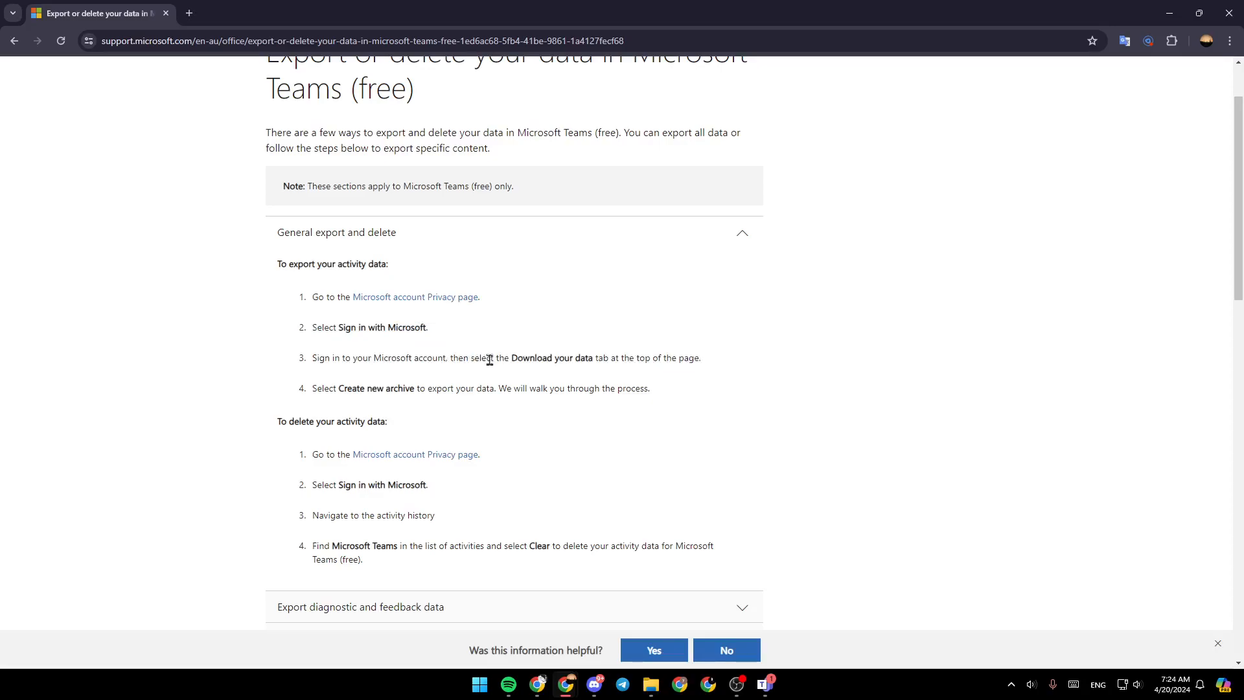
{"action": "mouse_move", "coordinate": [516, 376]}
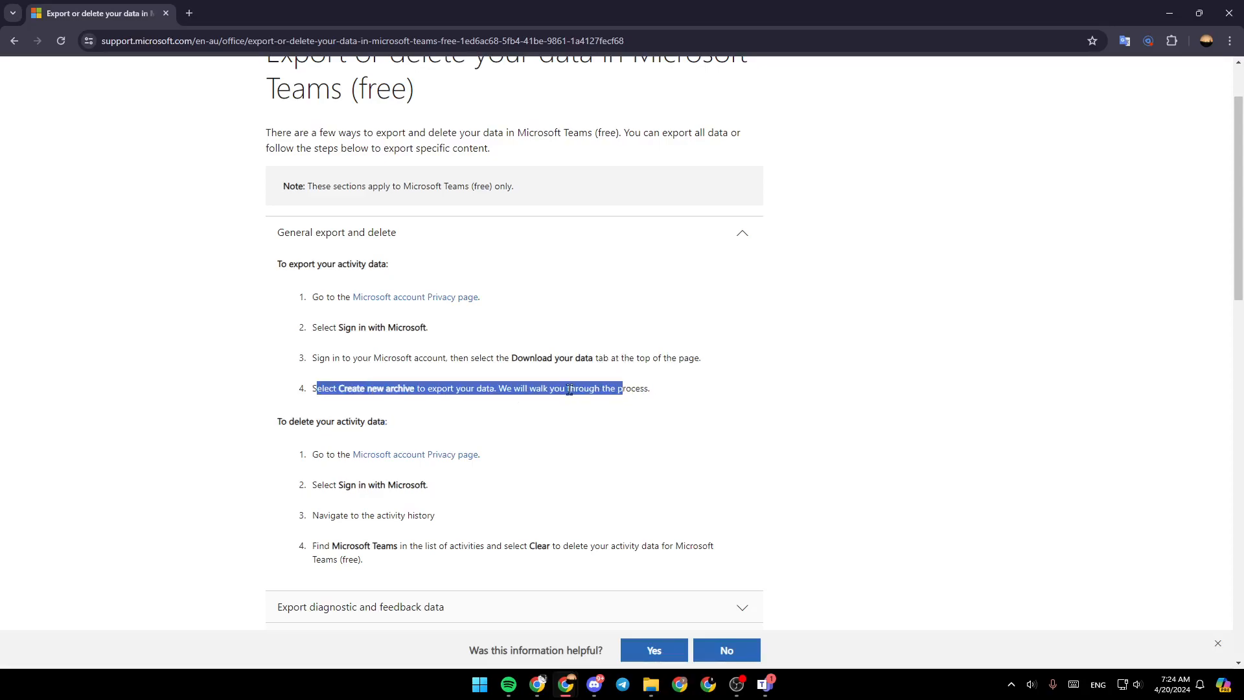
{"action": "left_click", "coordinate": [546, 415]}
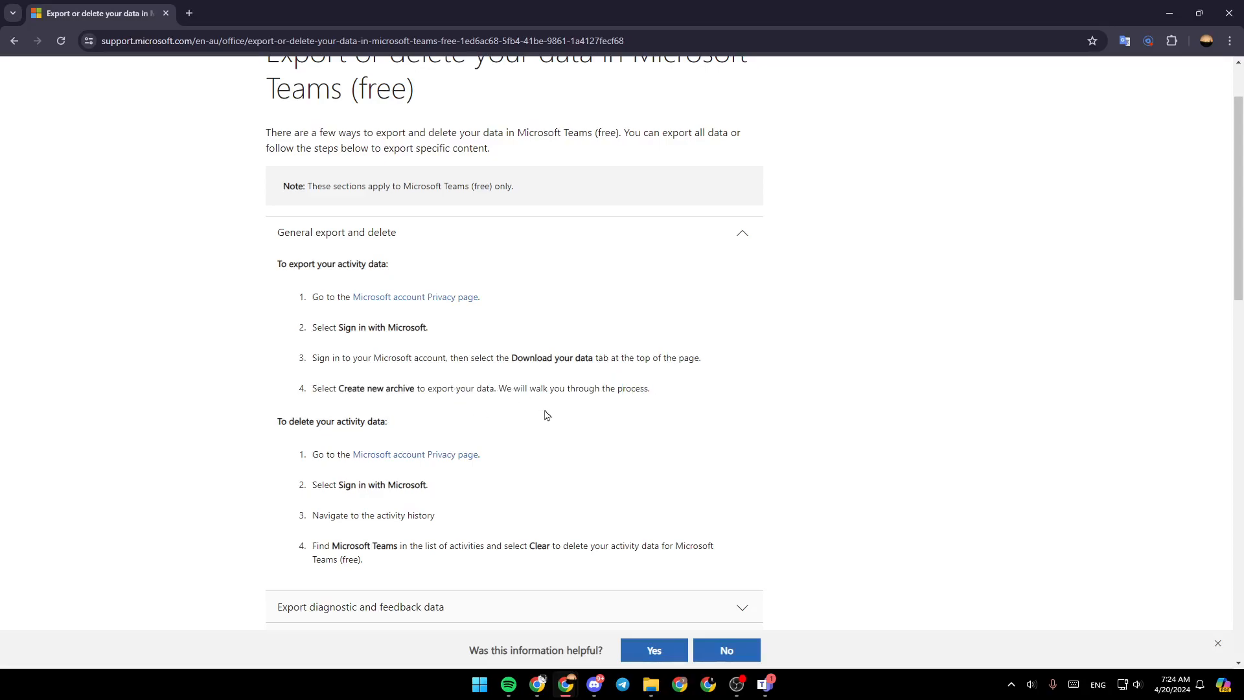
- Follow the Microsoft account Privacy page link, enter the password and sign in
{"action": "left_click", "coordinate": [415, 297]}
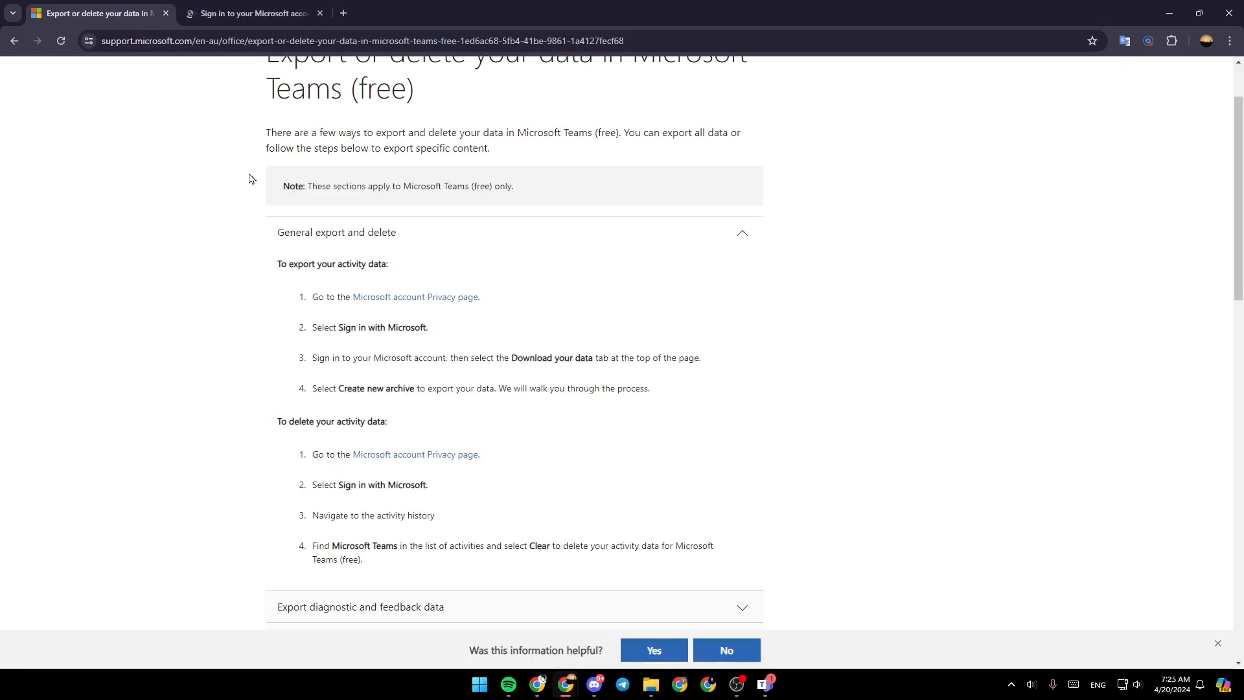
{"action": "left_click", "coordinate": [250, 13]}
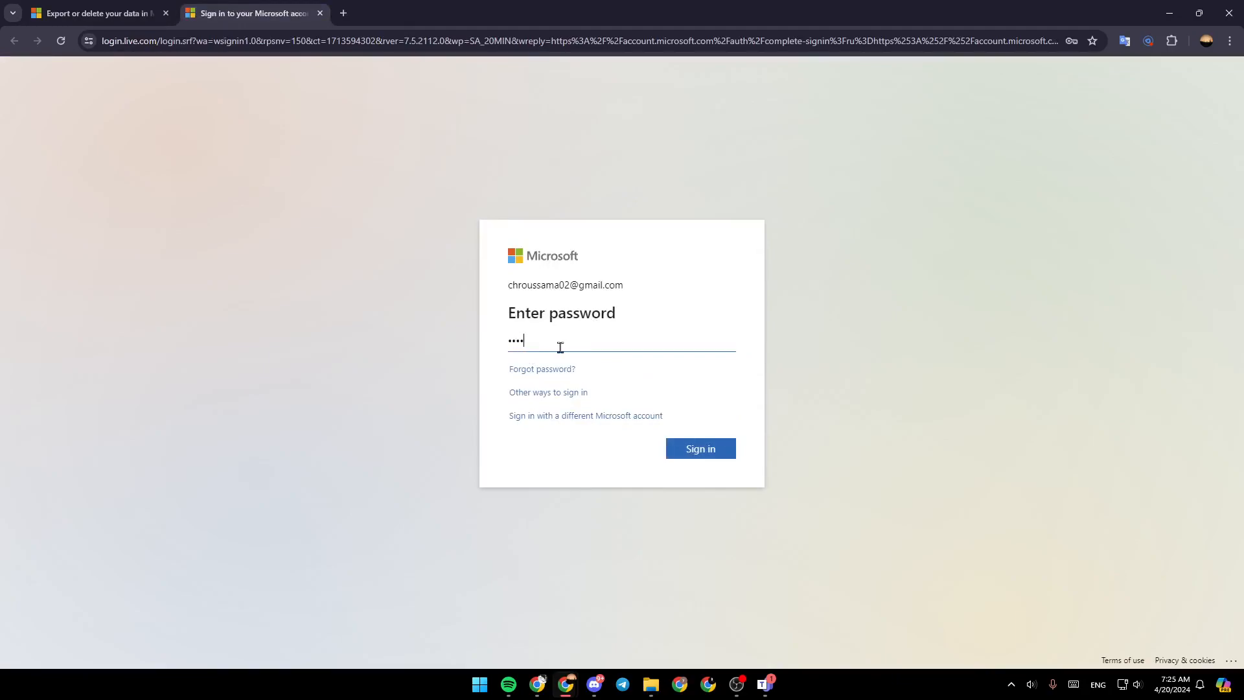
{"action": "left_click", "coordinate": [700, 448]}
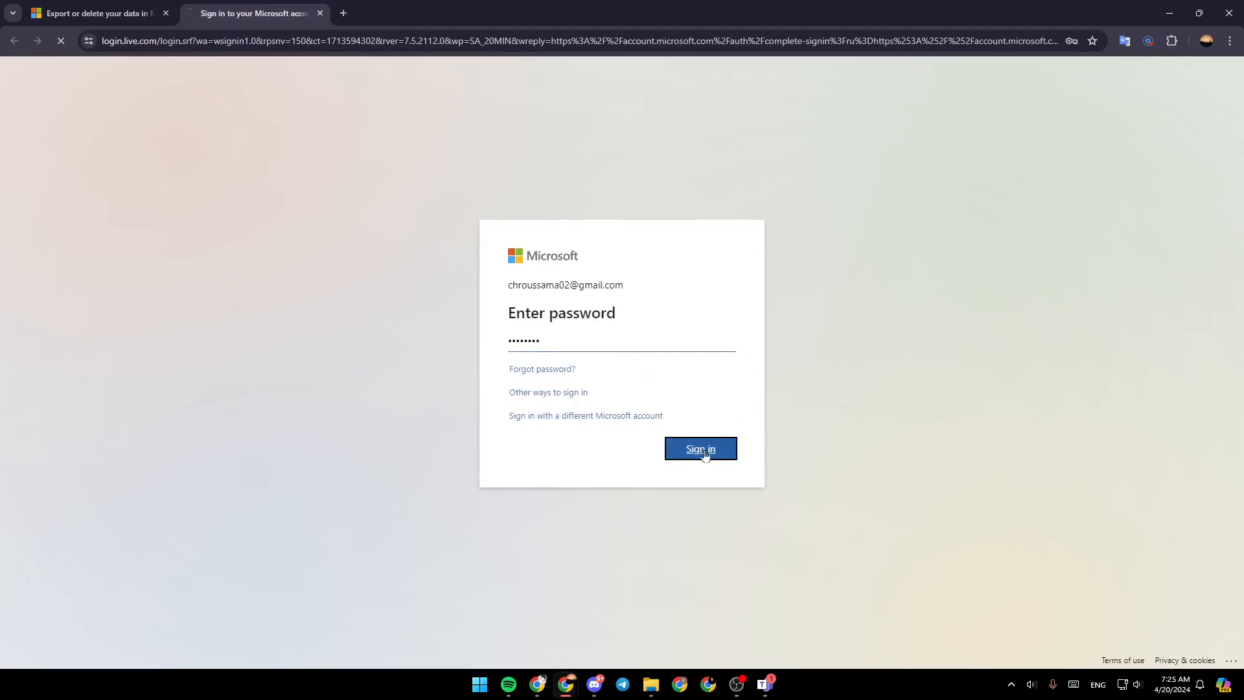
{"action": "left_click", "coordinate": [700, 448]}
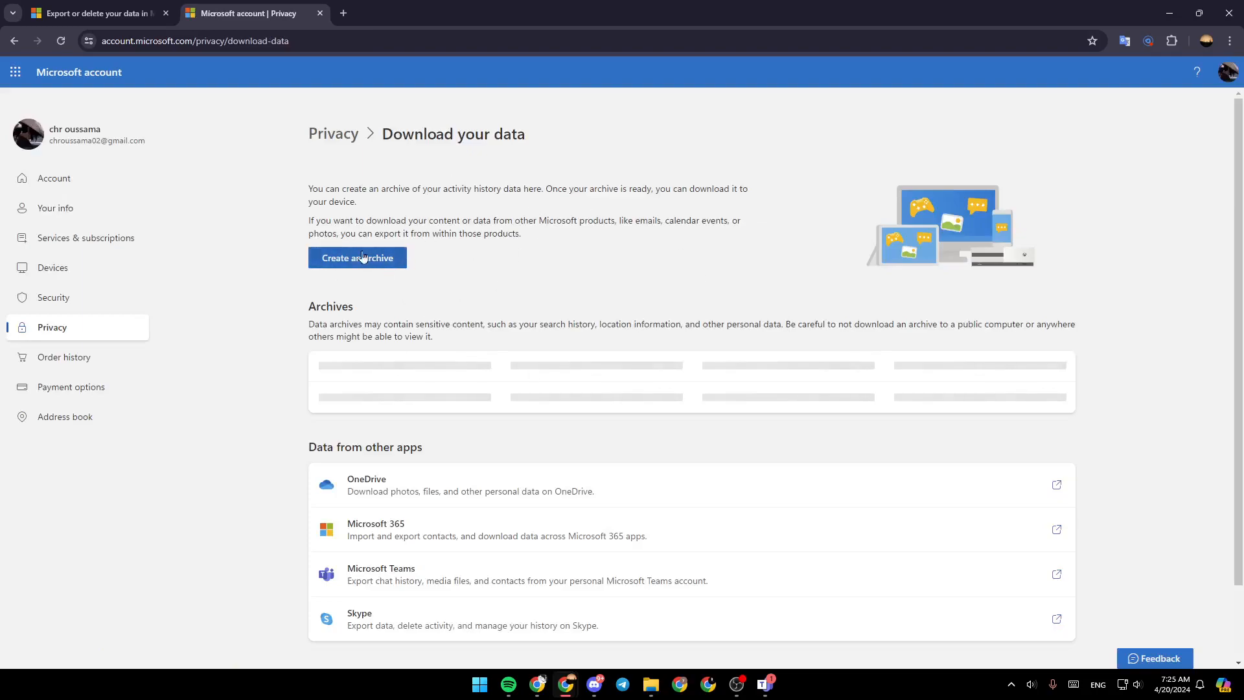
{"action": "mouse_move", "coordinate": [358, 274]}
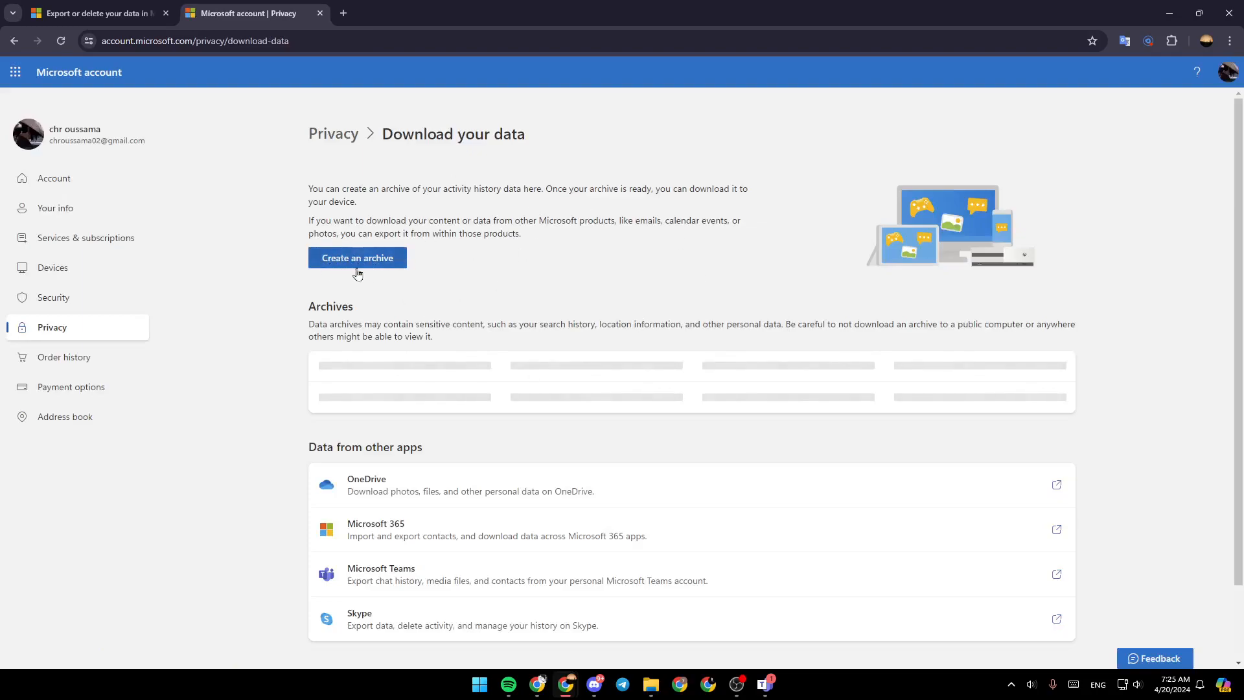
{"action": "mouse_move", "coordinate": [222, 312]}
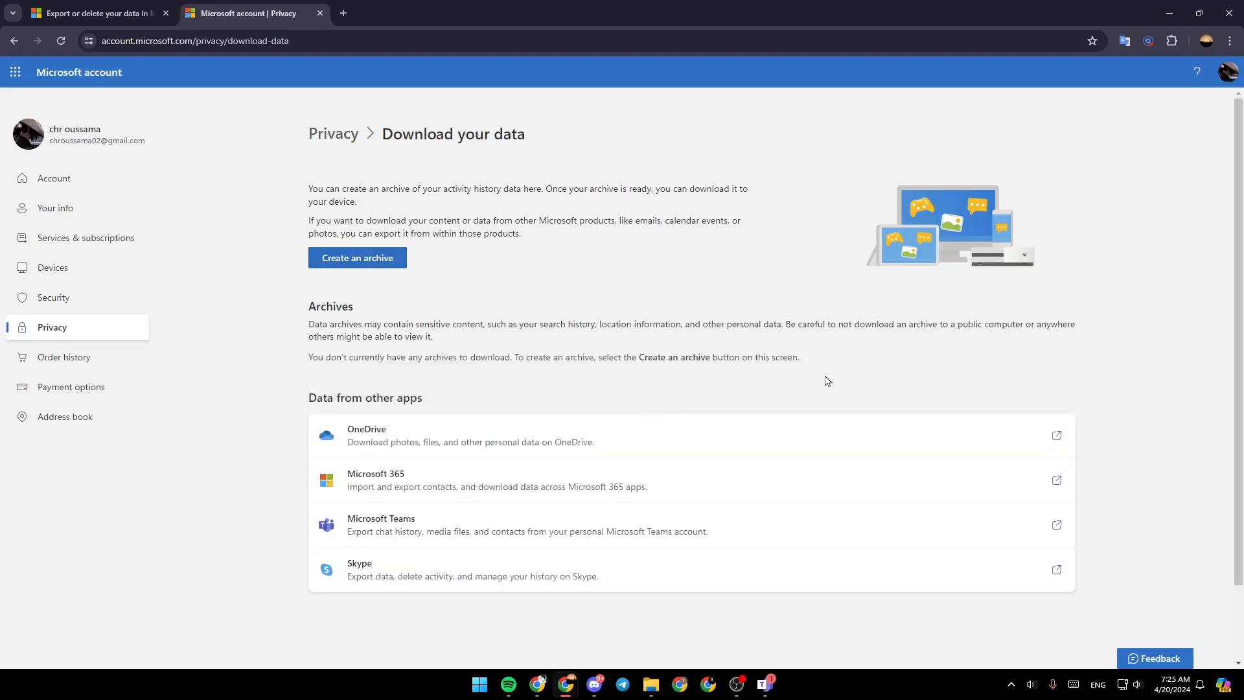
{"action": "mouse_move", "coordinate": [747, 313]}
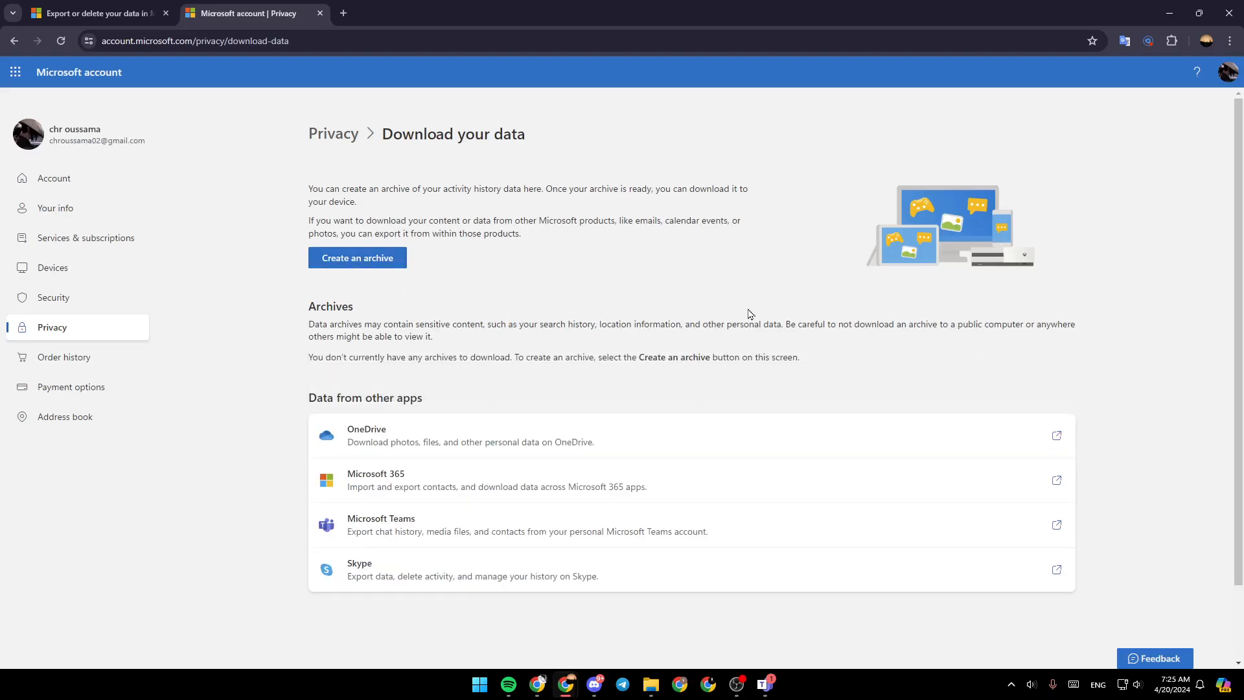